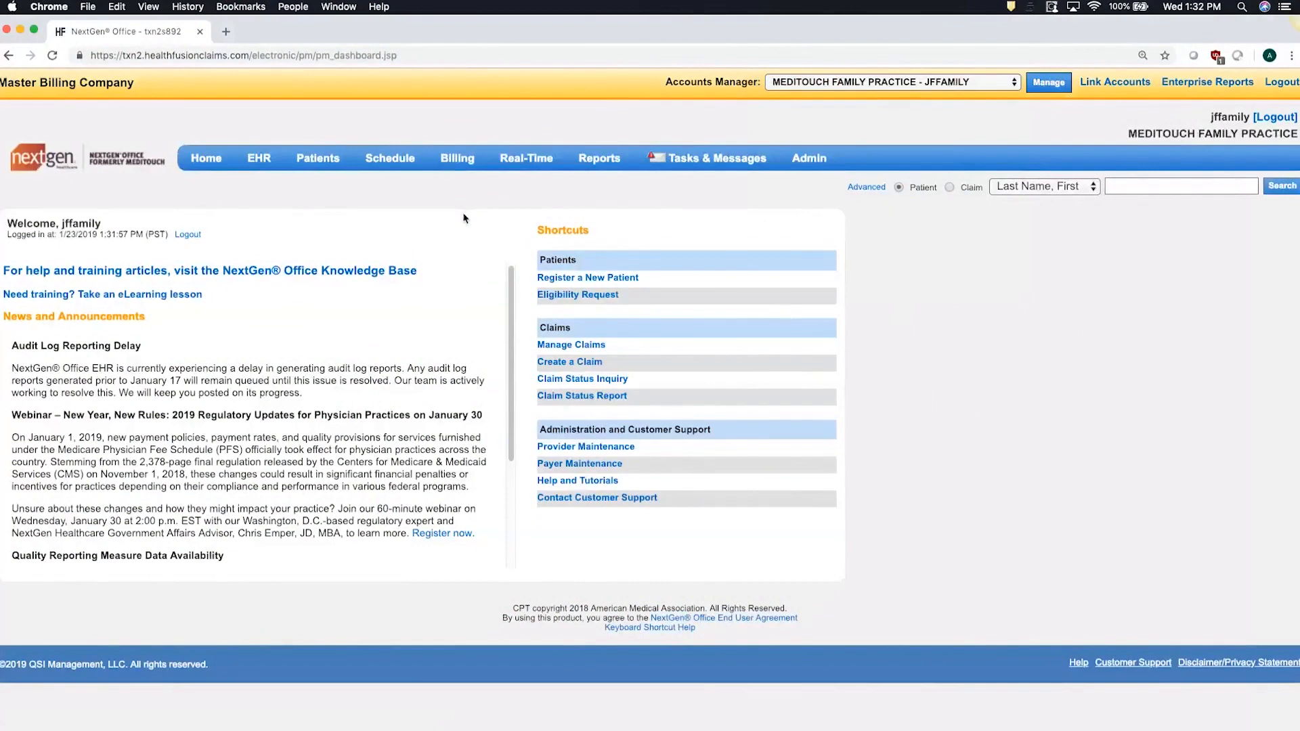
# Open a blank patient registration form via Patients > Register a New Patient
pyautogui.click(318, 158)
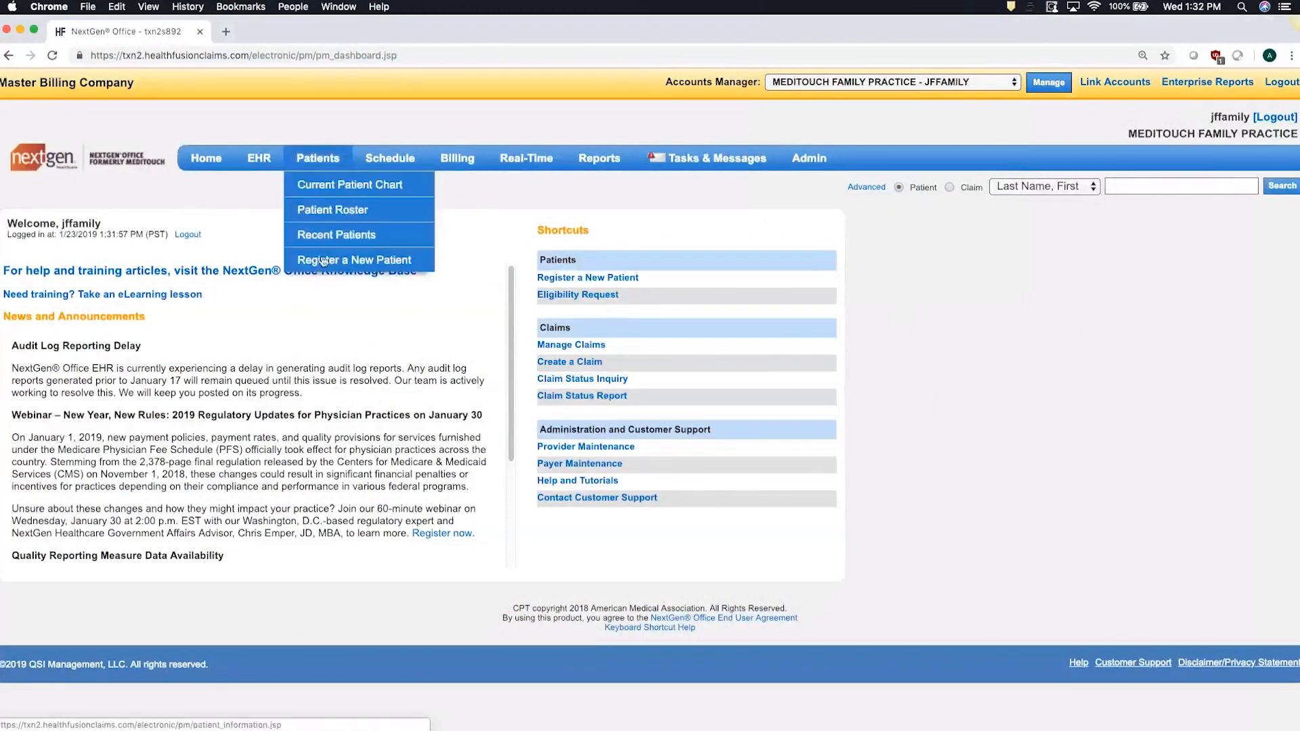
pyautogui.click(356, 260)
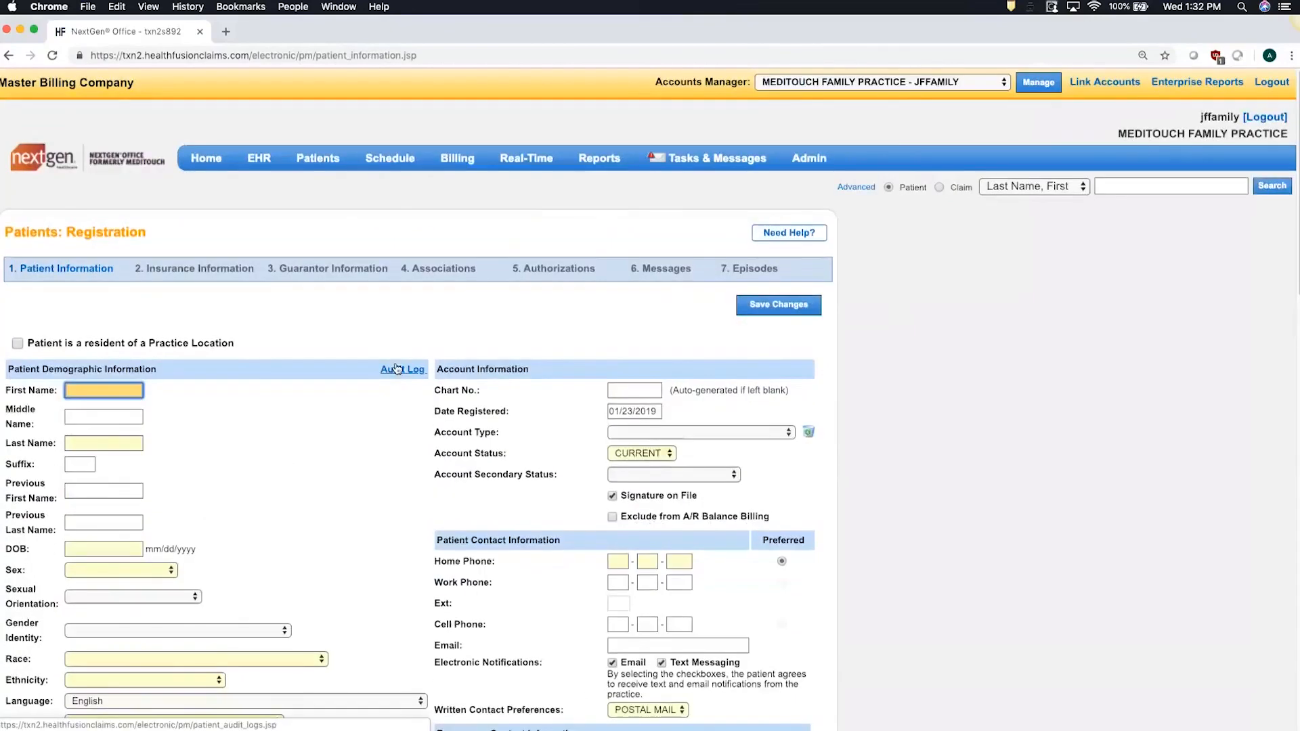
pyautogui.click(526, 159)
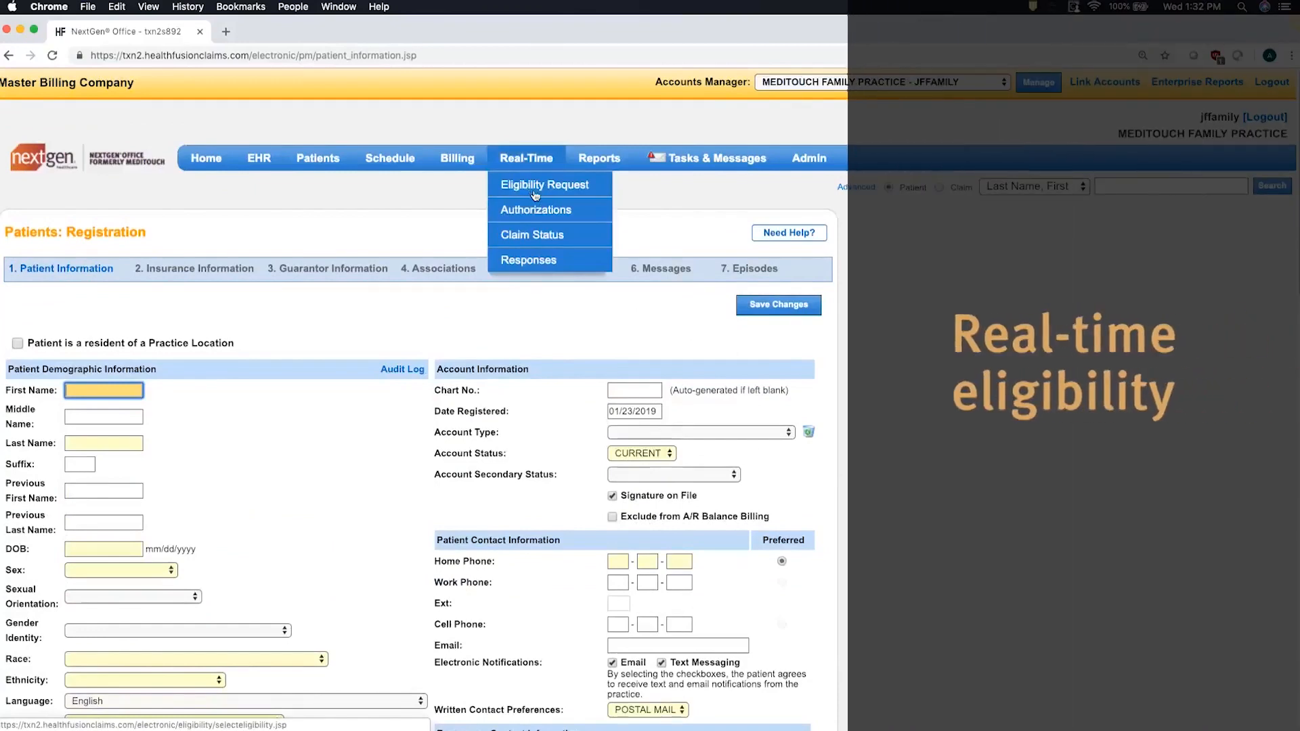
# Send a real-time eligibility request, review the response, and create the patient chart from it
pyautogui.click(544, 184)
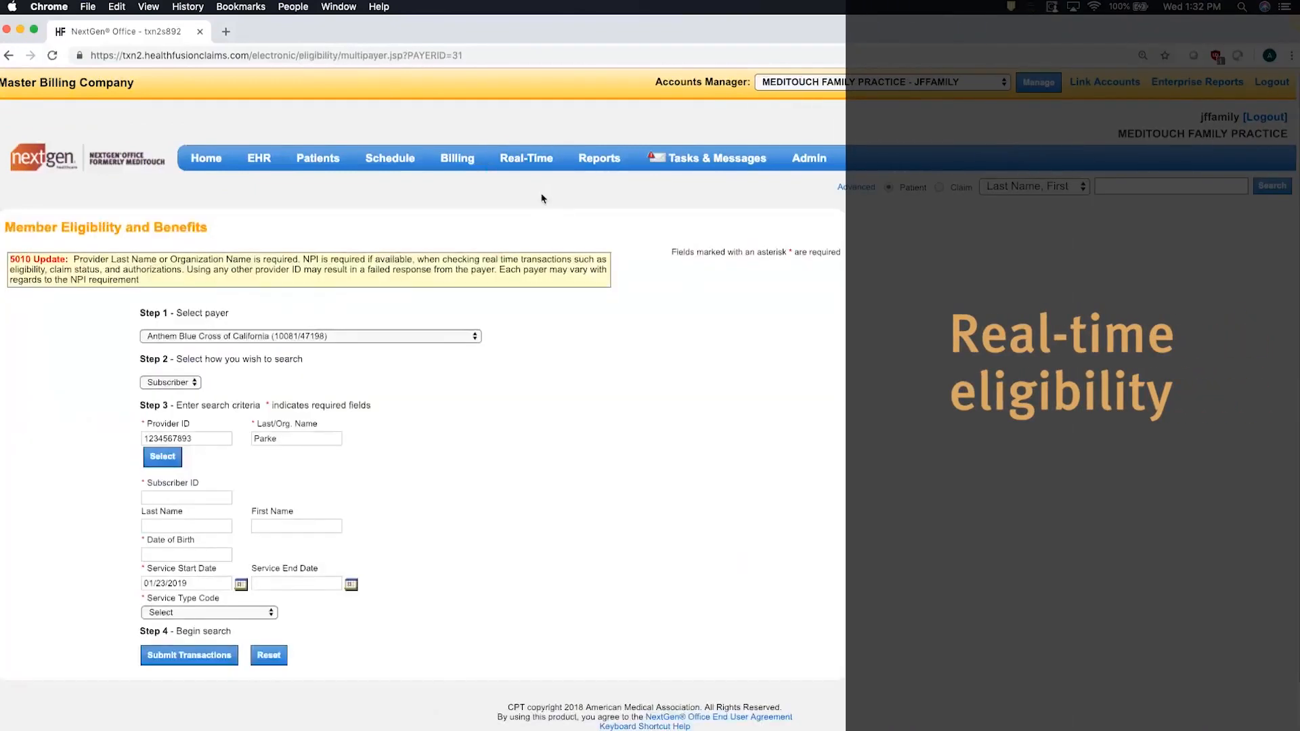
pyautogui.click(525, 158)
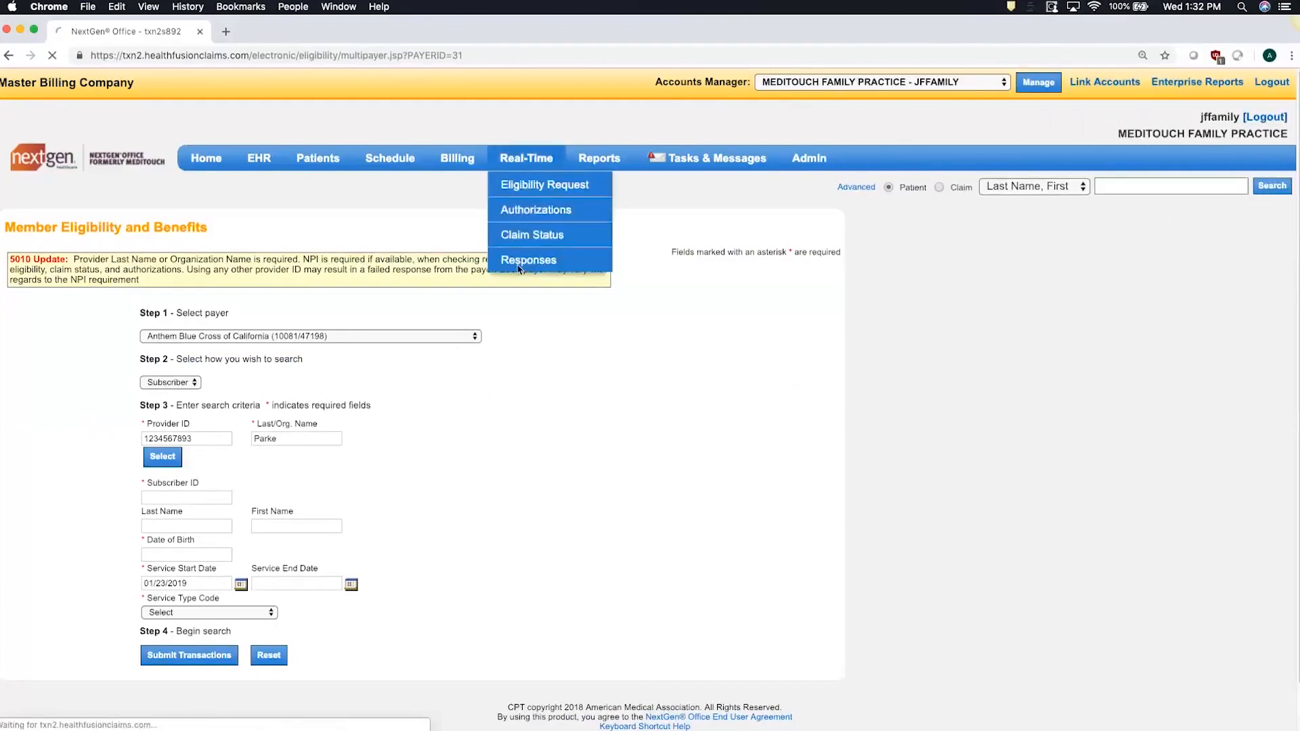
pyautogui.click(188, 655)
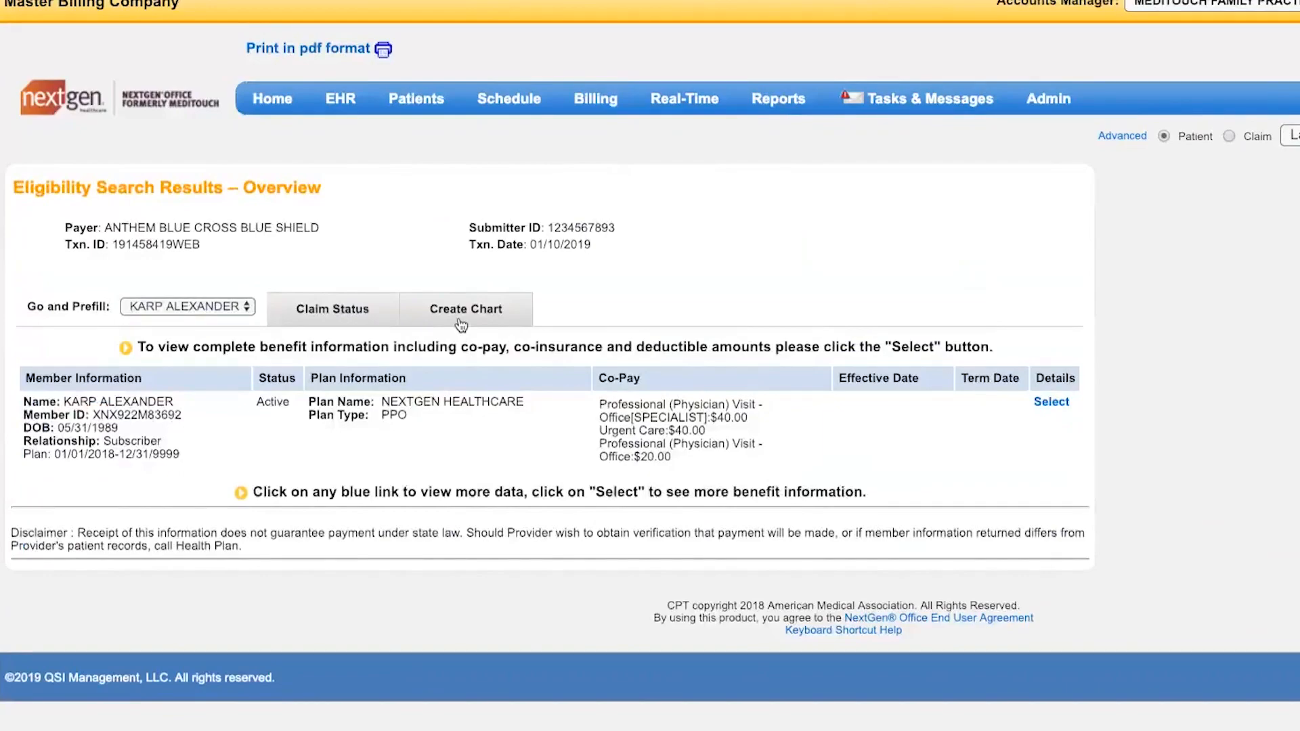
pyautogui.click(466, 308)
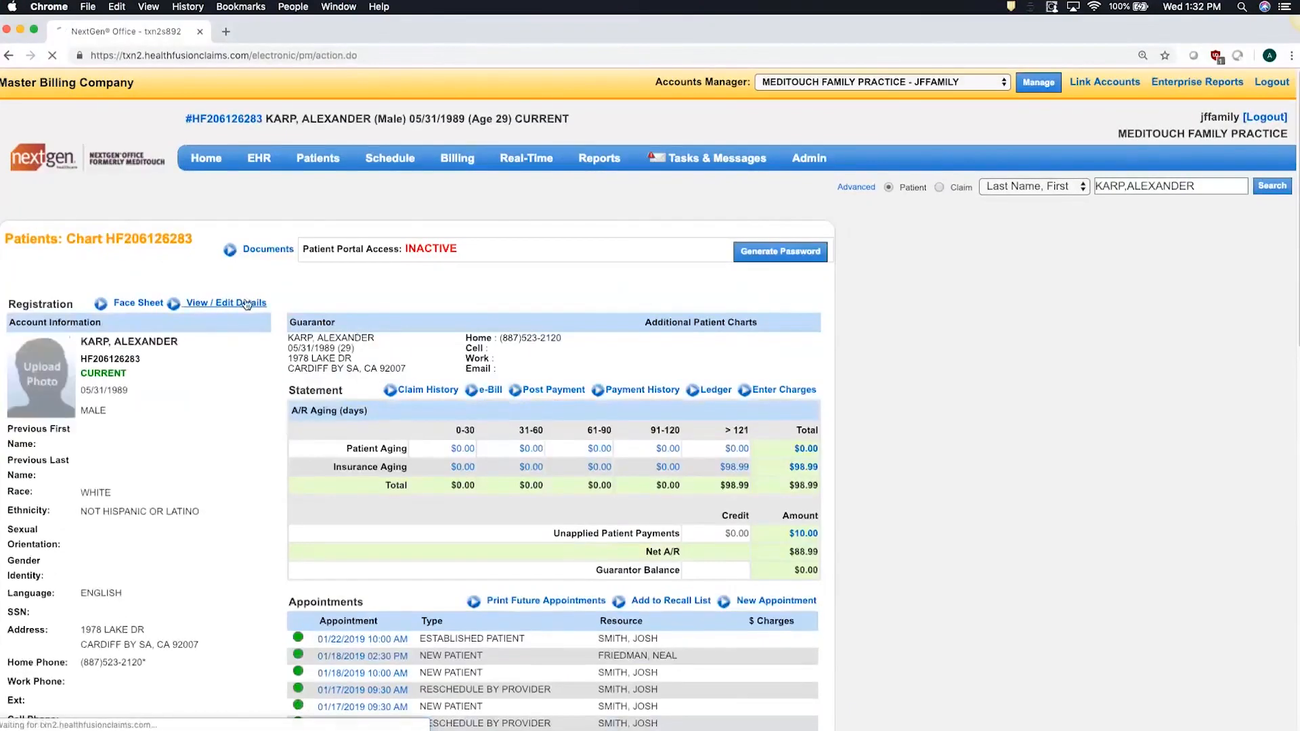
pyautogui.click(225, 303)
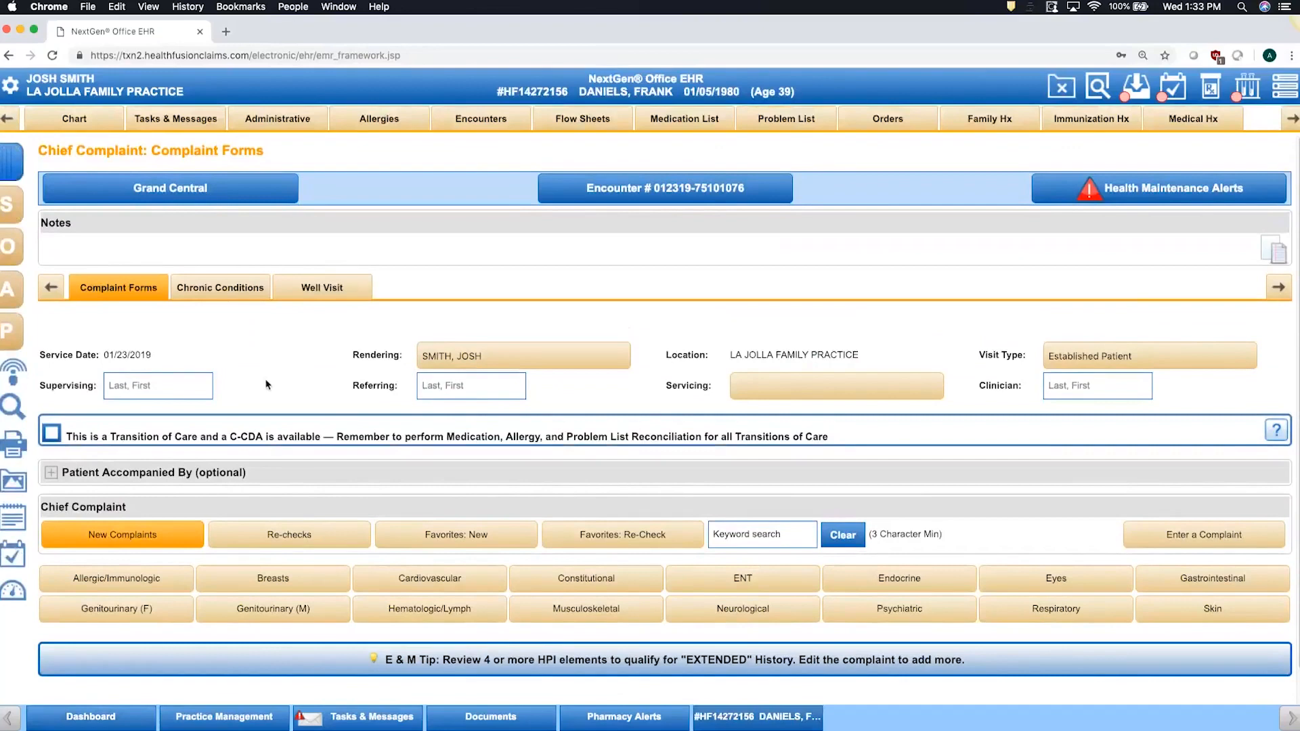
pyautogui.moveTo(188, 252)
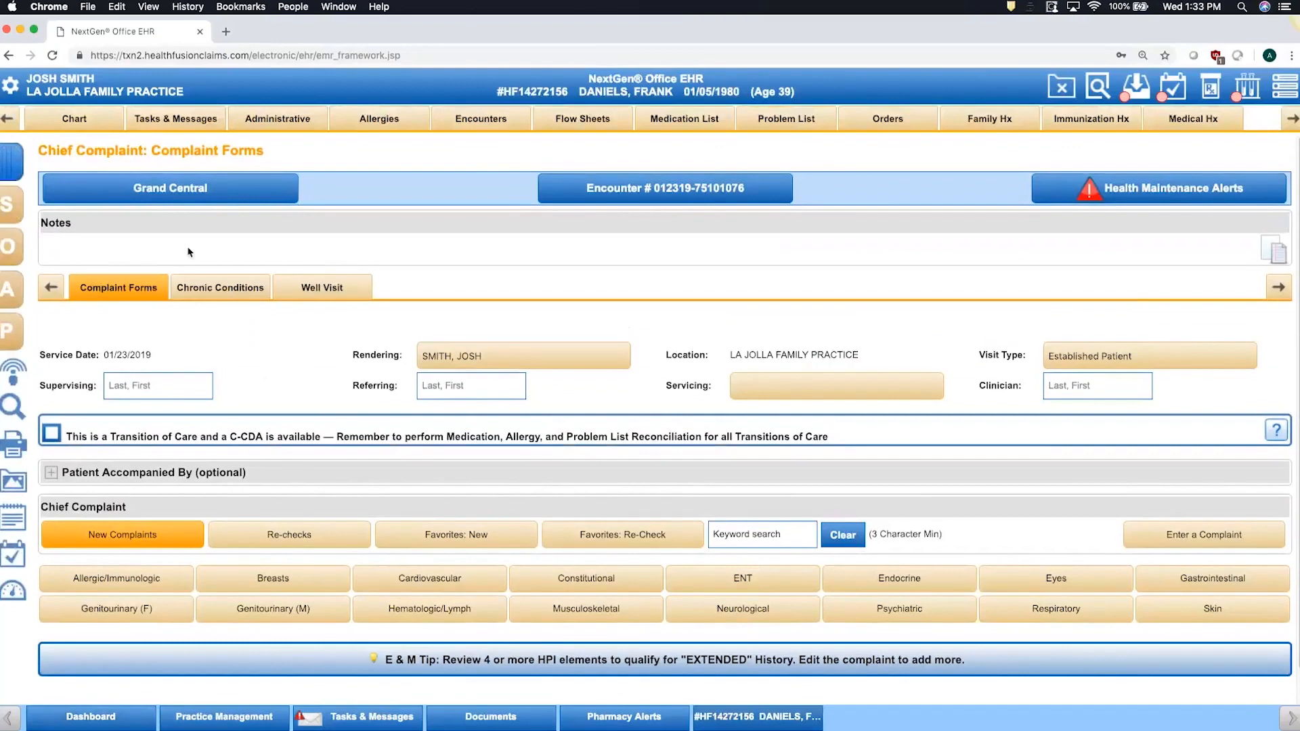
# Open Import Data and list the Musculoskeletal blueprints
pyautogui.click(169, 188)
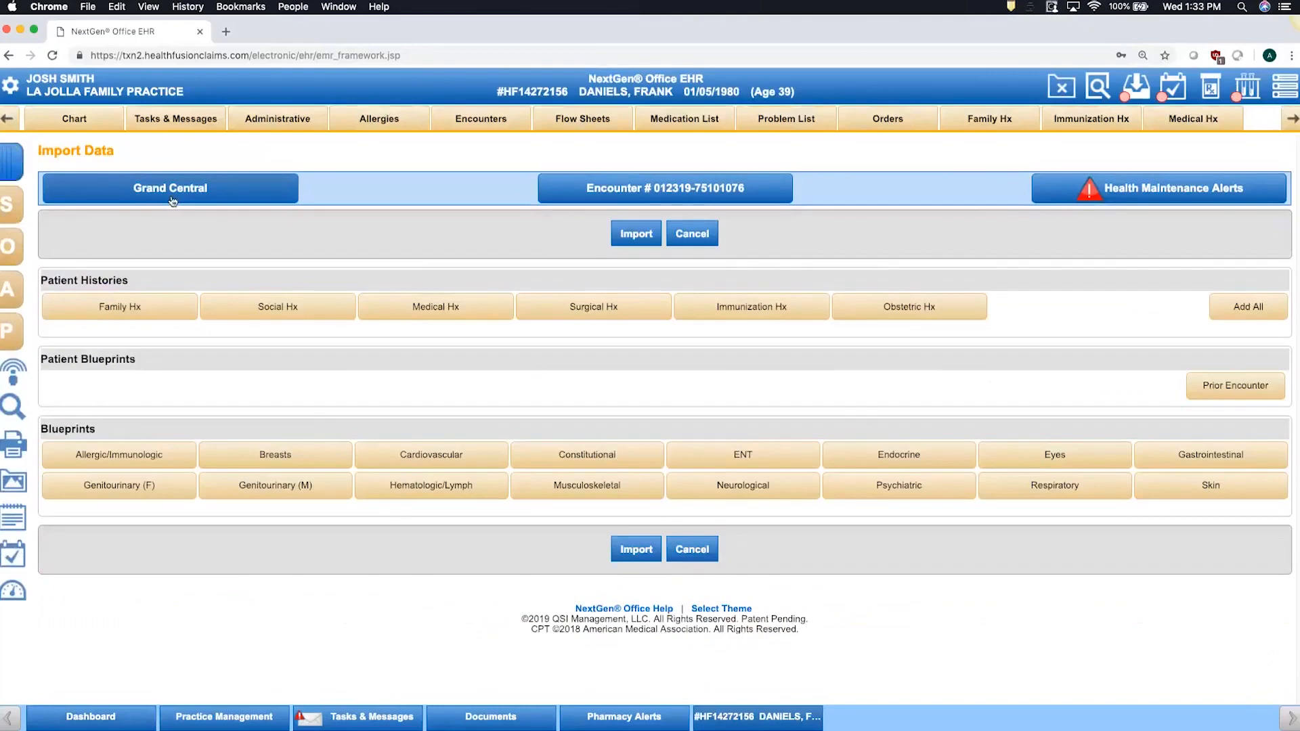
pyautogui.moveTo(299, 377)
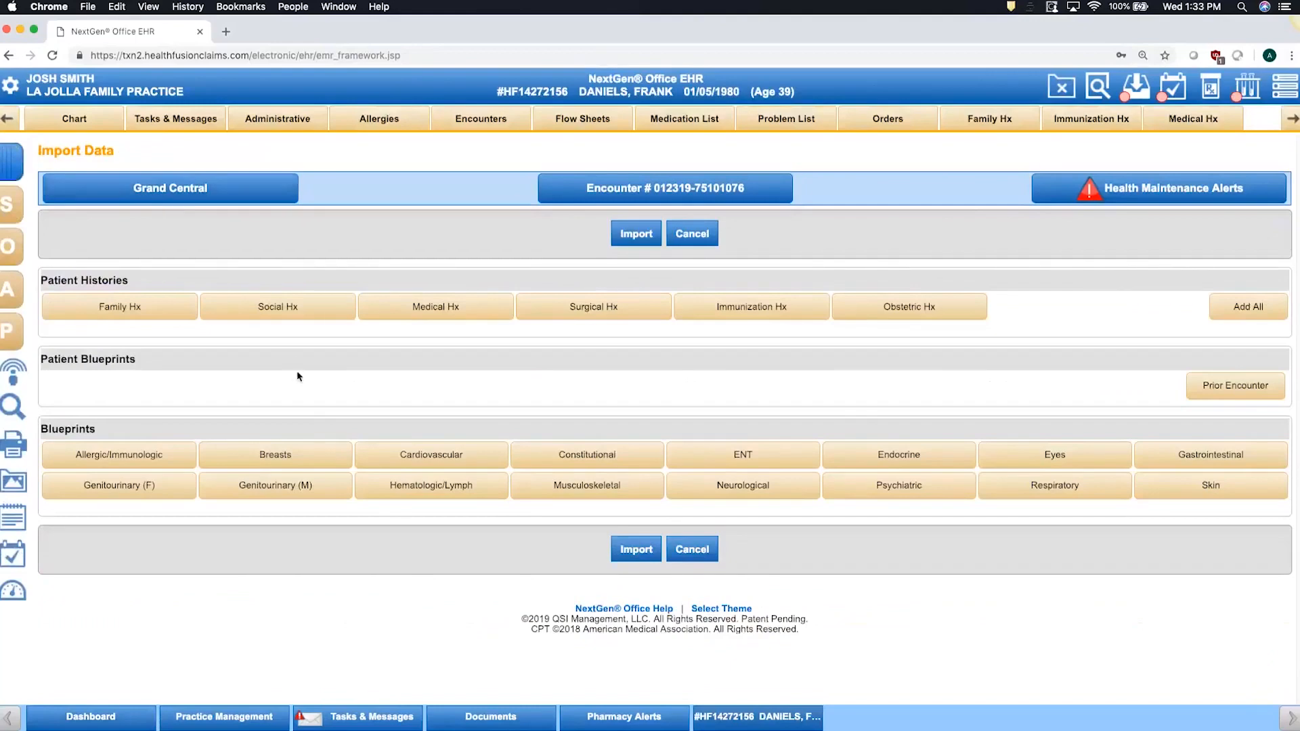
pyautogui.click(586, 485)
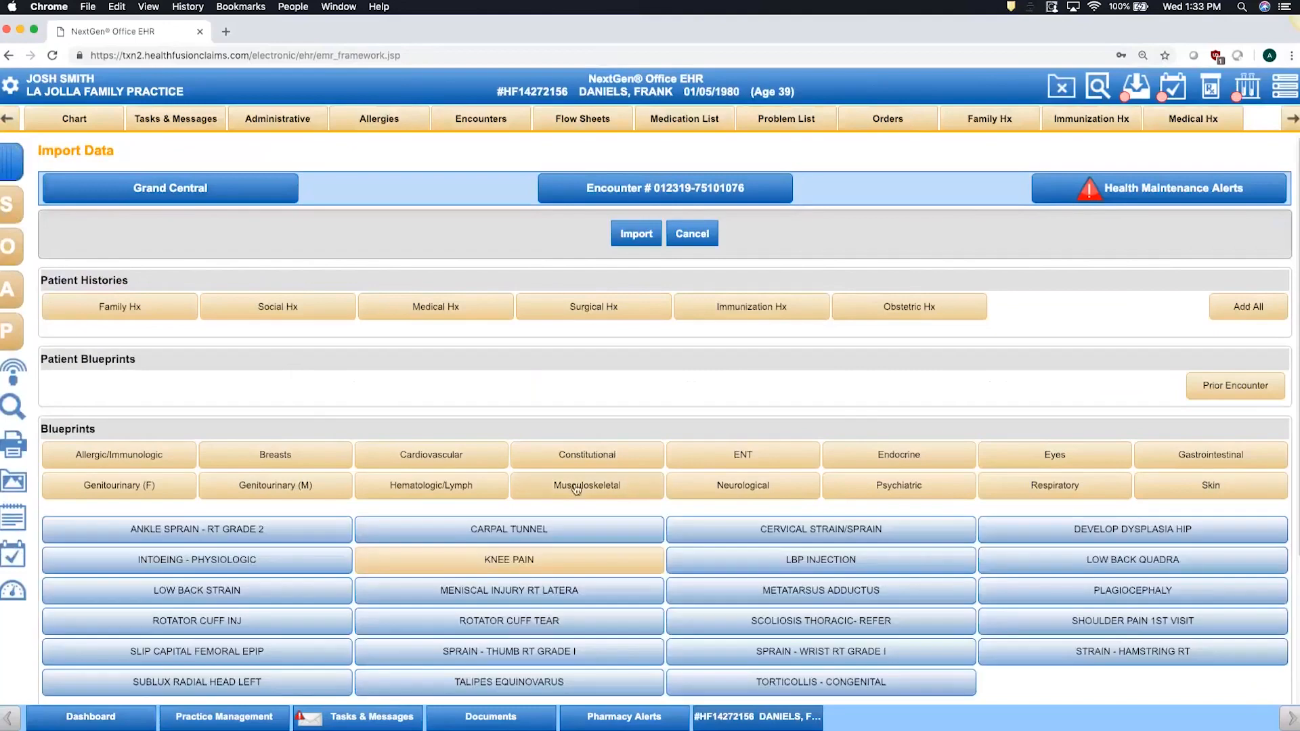
pyautogui.scroll(-3)
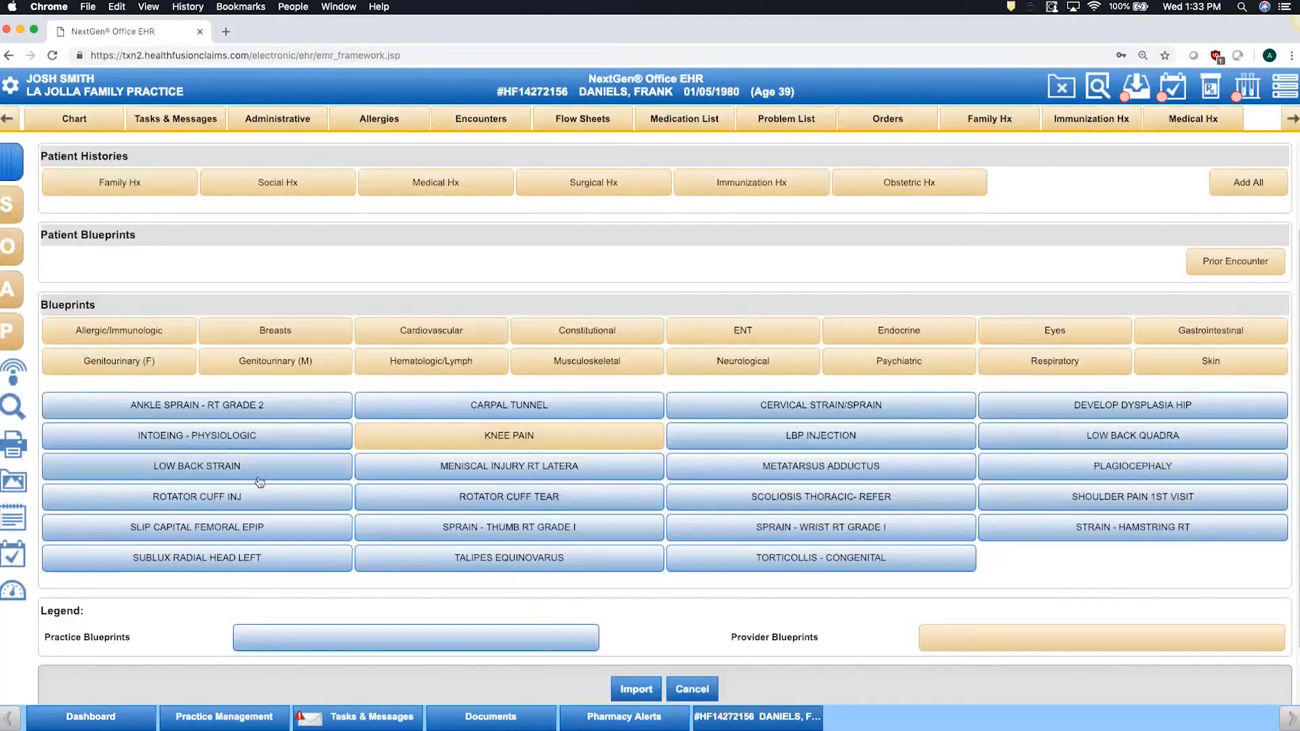
# Select LOW BACK STRAIN and scroll through its subjective and physical exam preview
pyautogui.click(196, 463)
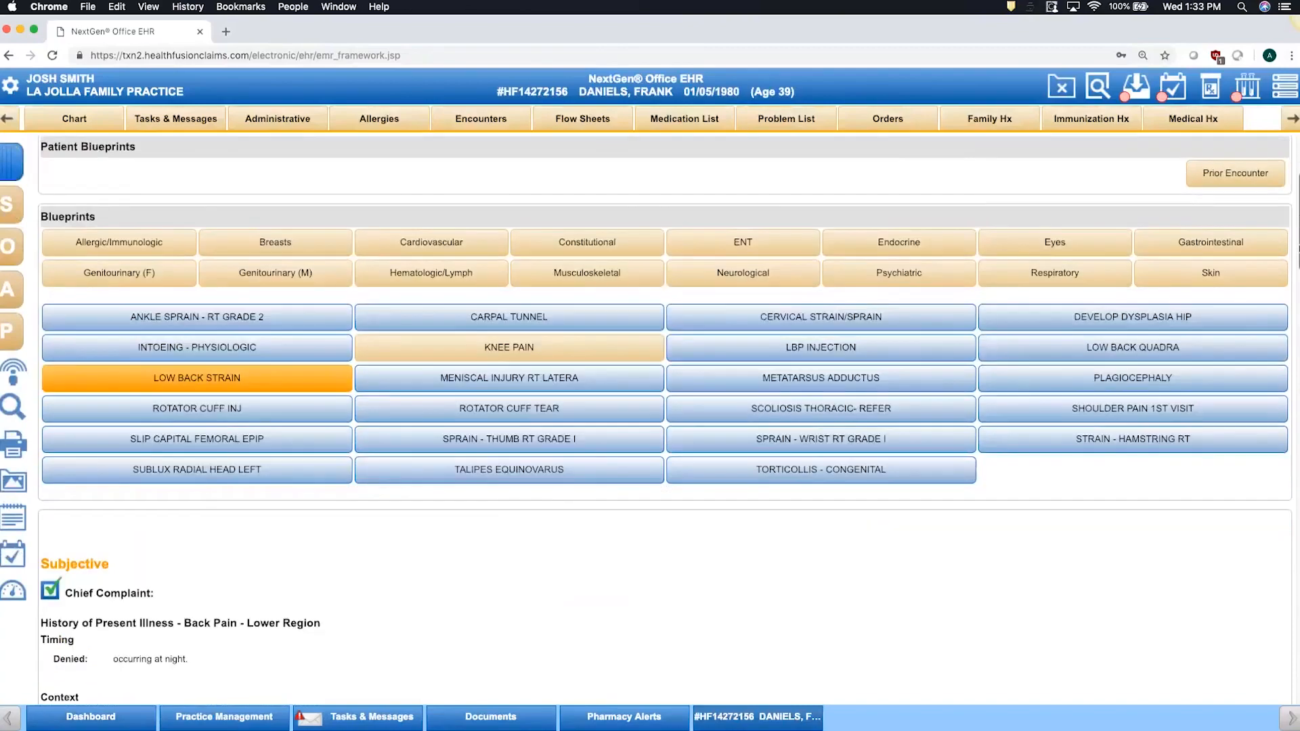
pyautogui.scroll(-3)
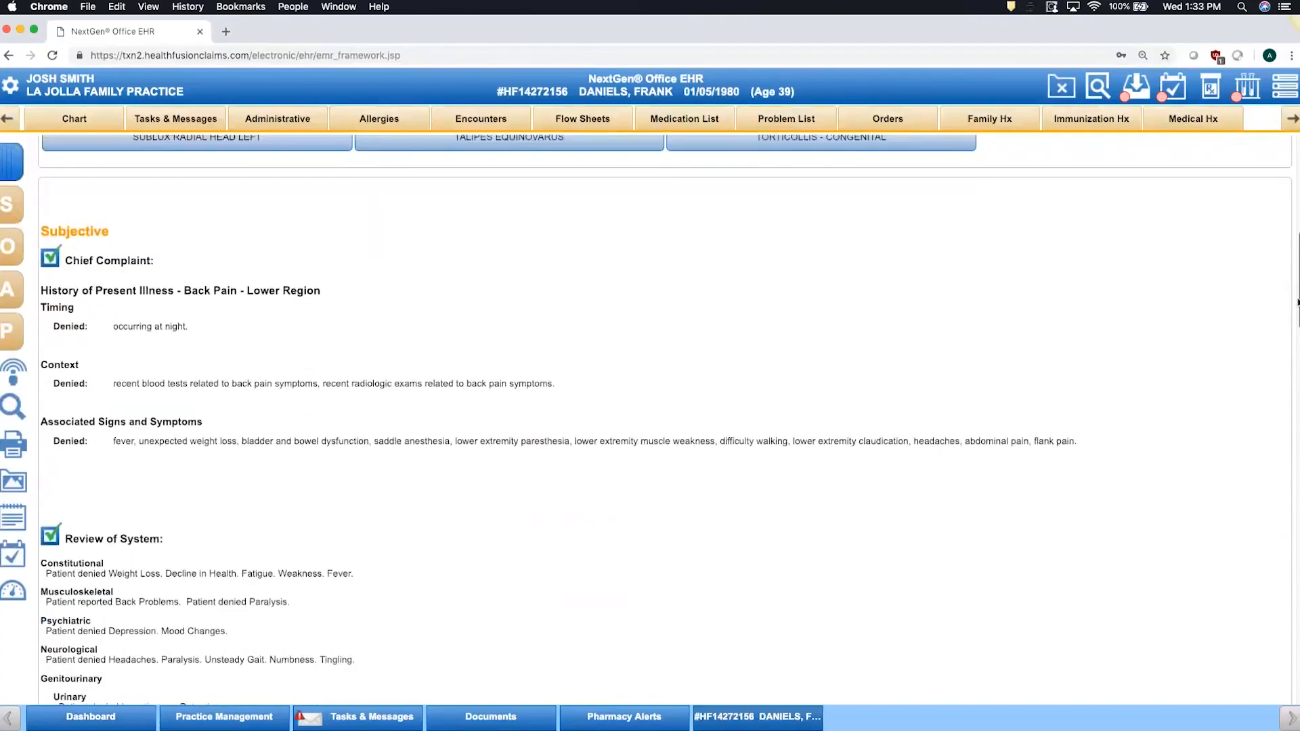
pyautogui.scroll(-3)
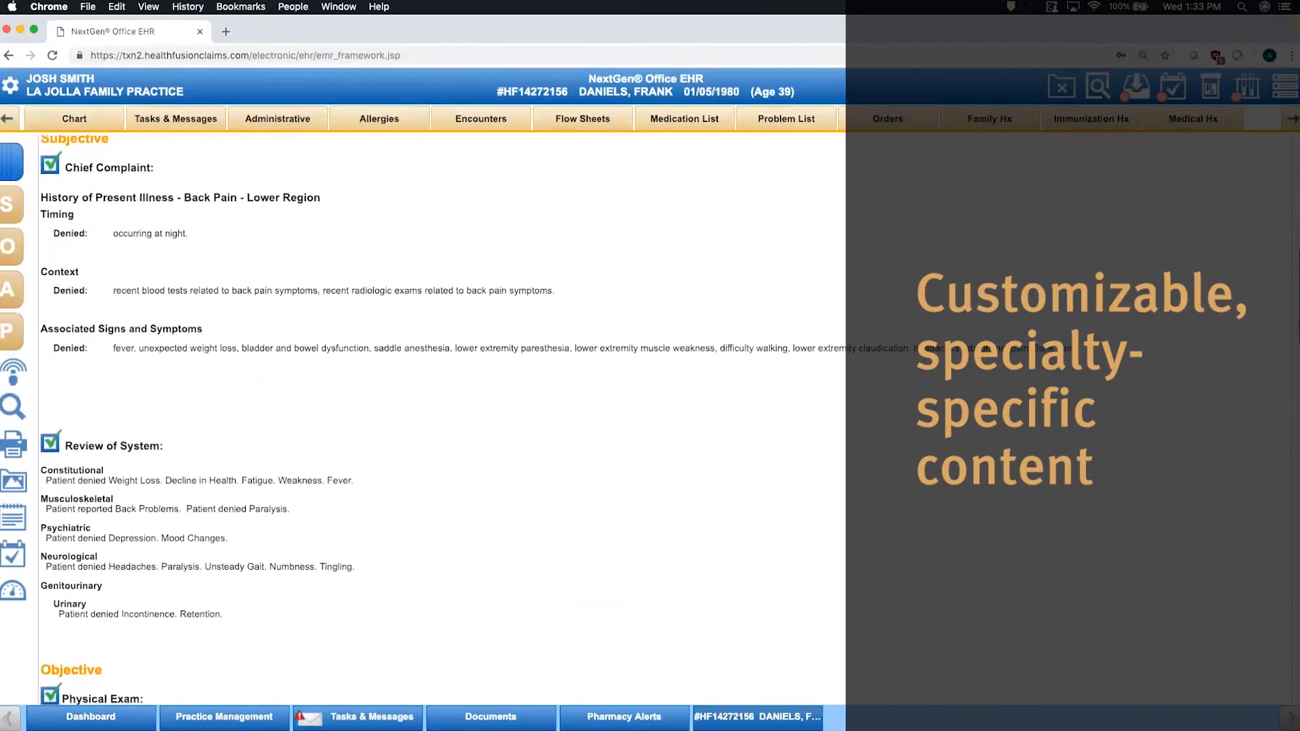
pyautogui.scroll(-3)
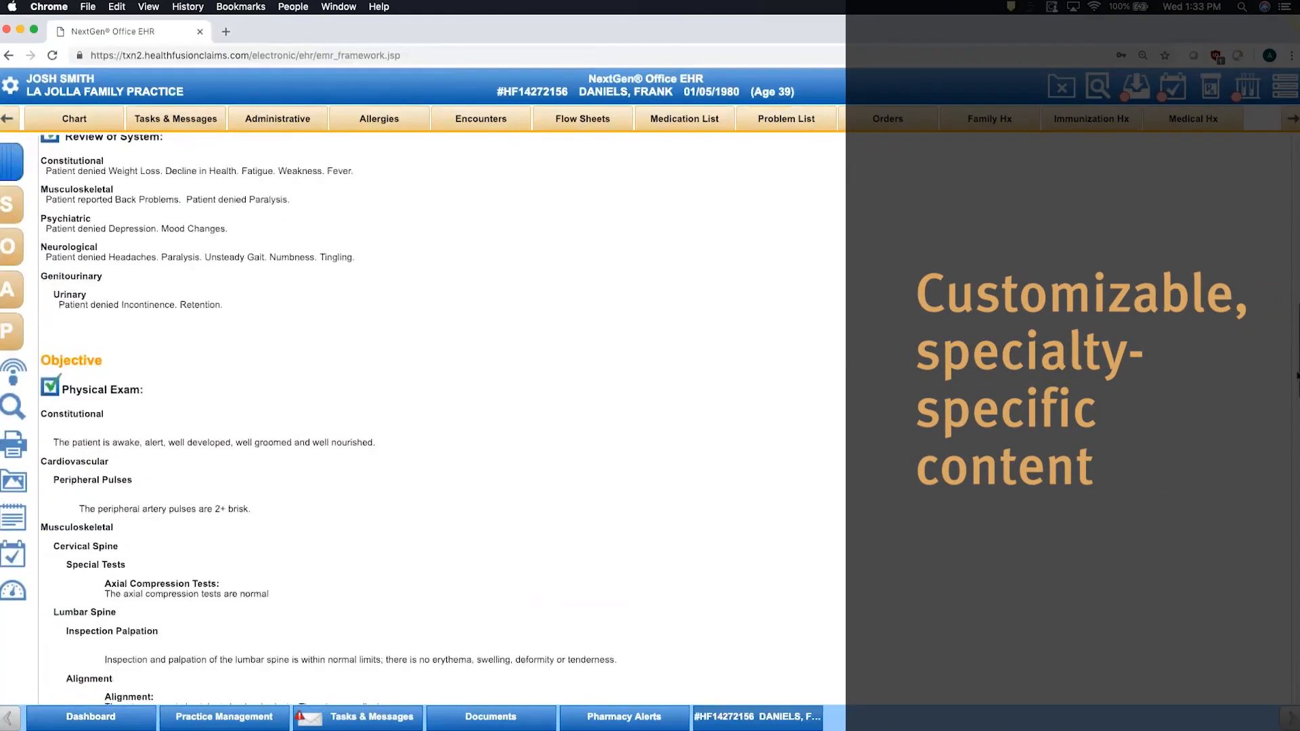
pyautogui.scroll(-3)
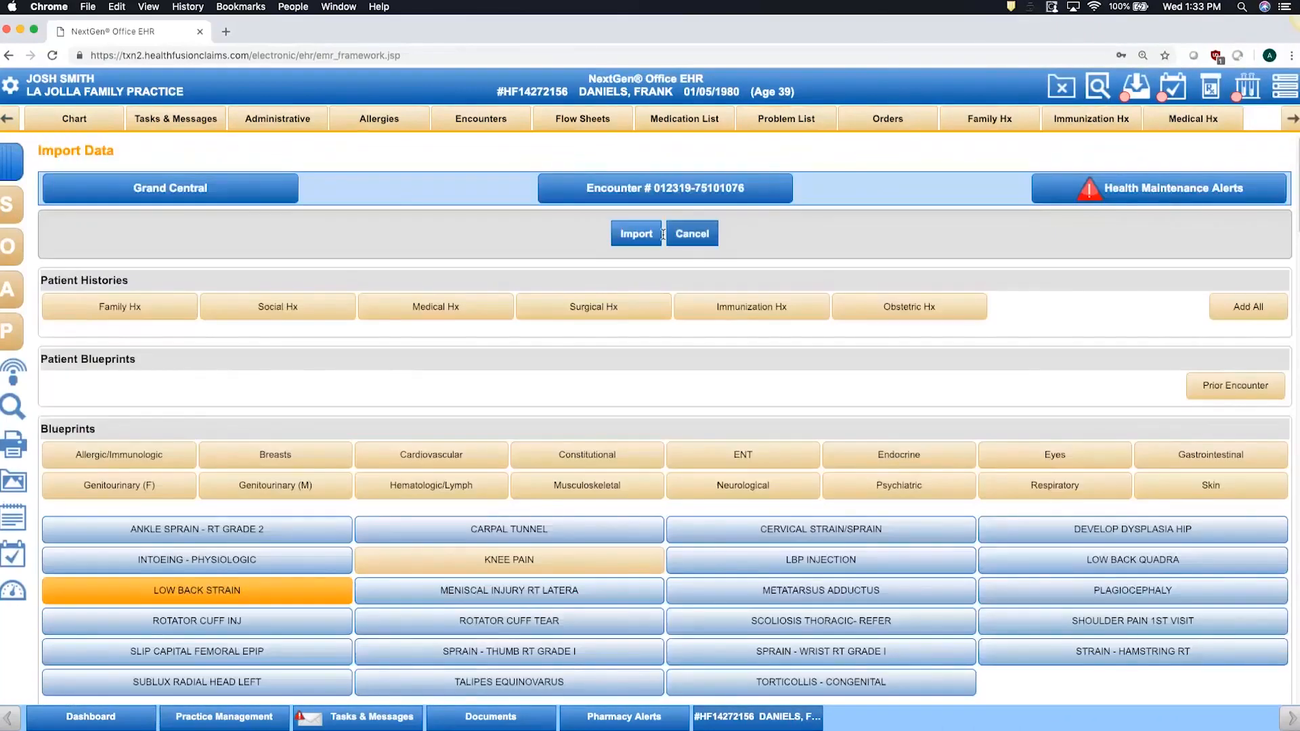
# Import LOW BACK STRAIN and check the imported Physical Exam findings
pyautogui.click(636, 233)
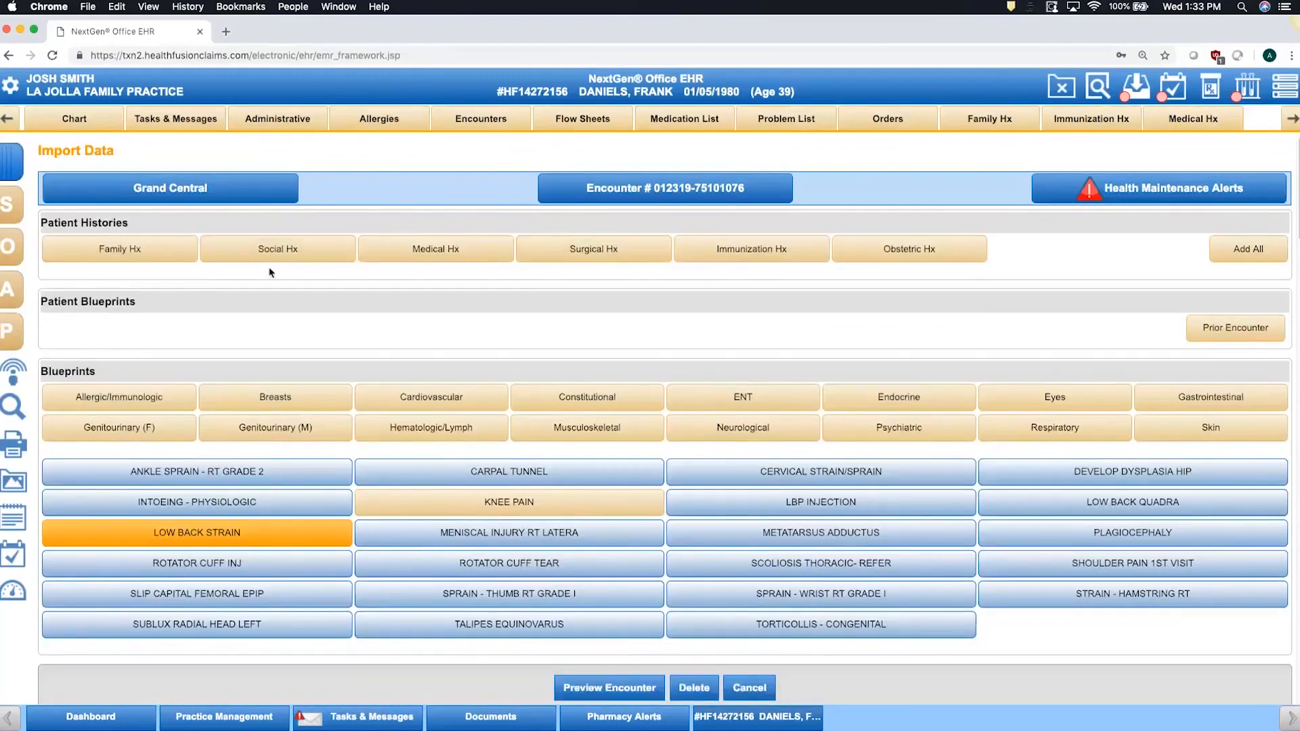
pyautogui.click(11, 251)
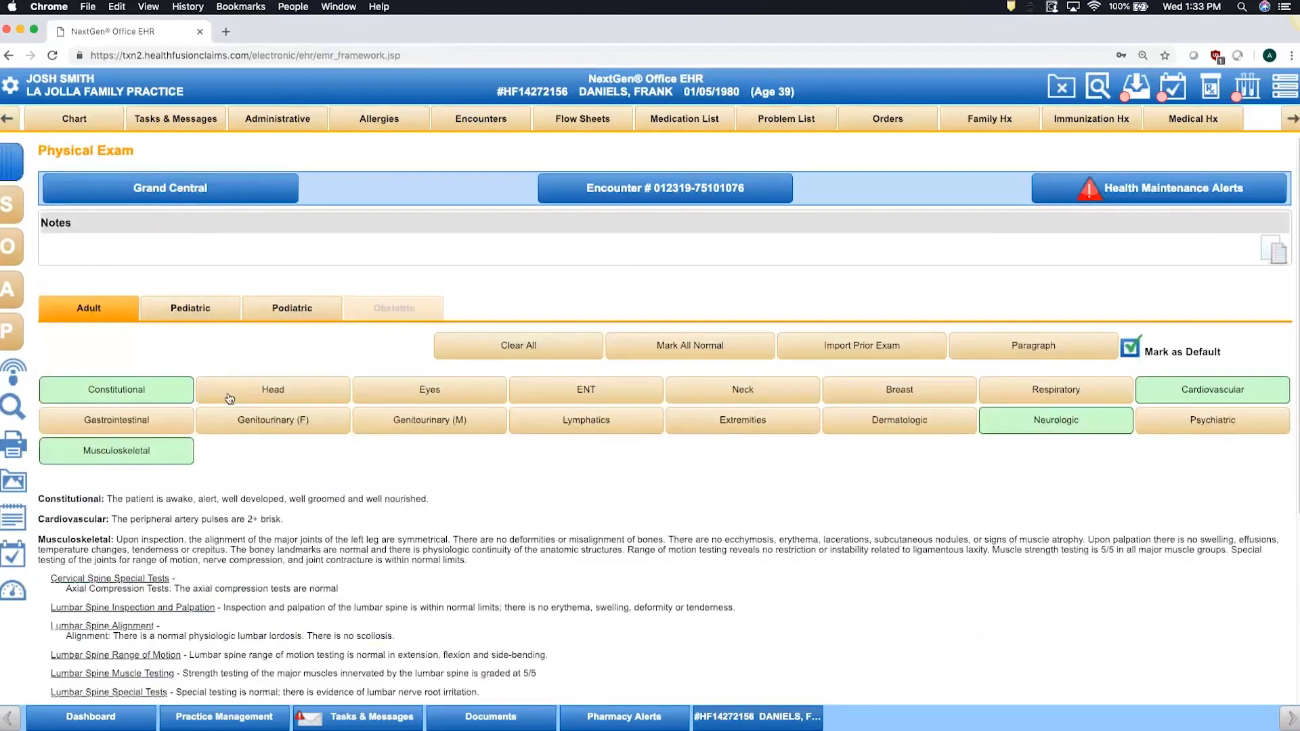
pyautogui.moveTo(295, 483)
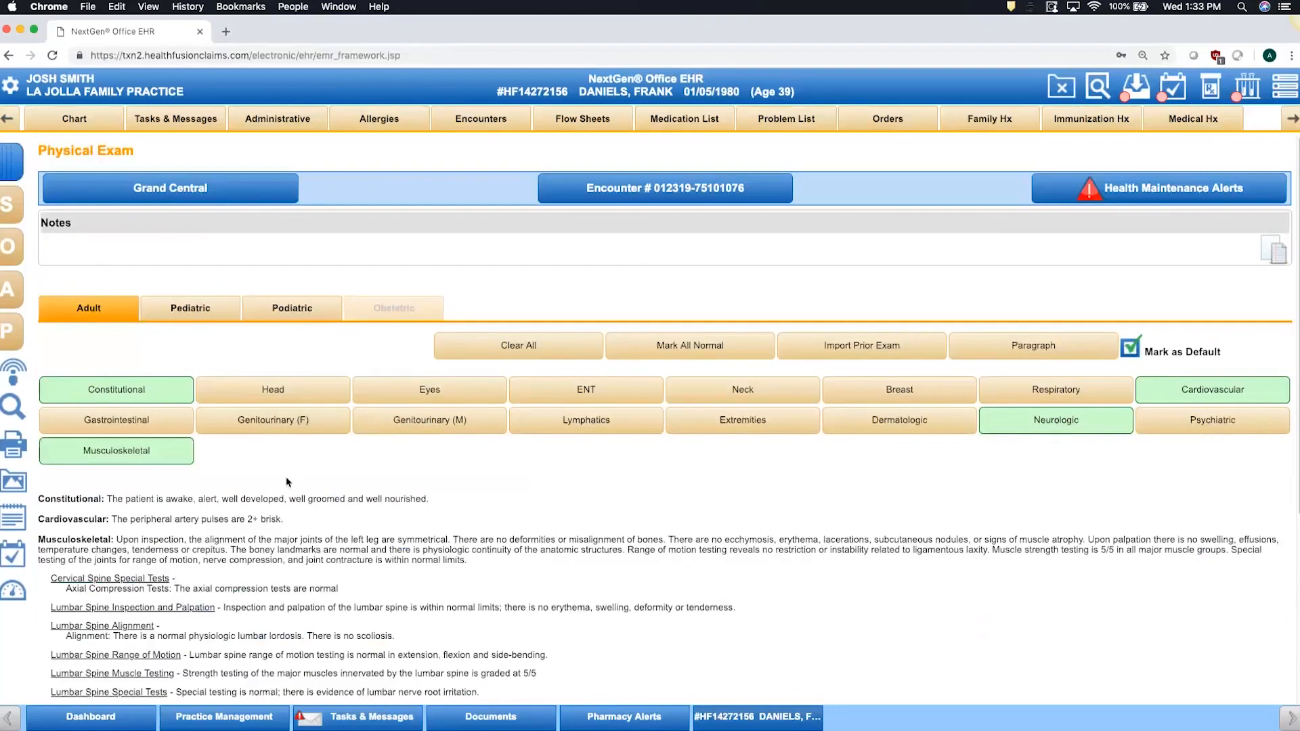
pyautogui.click(13, 339)
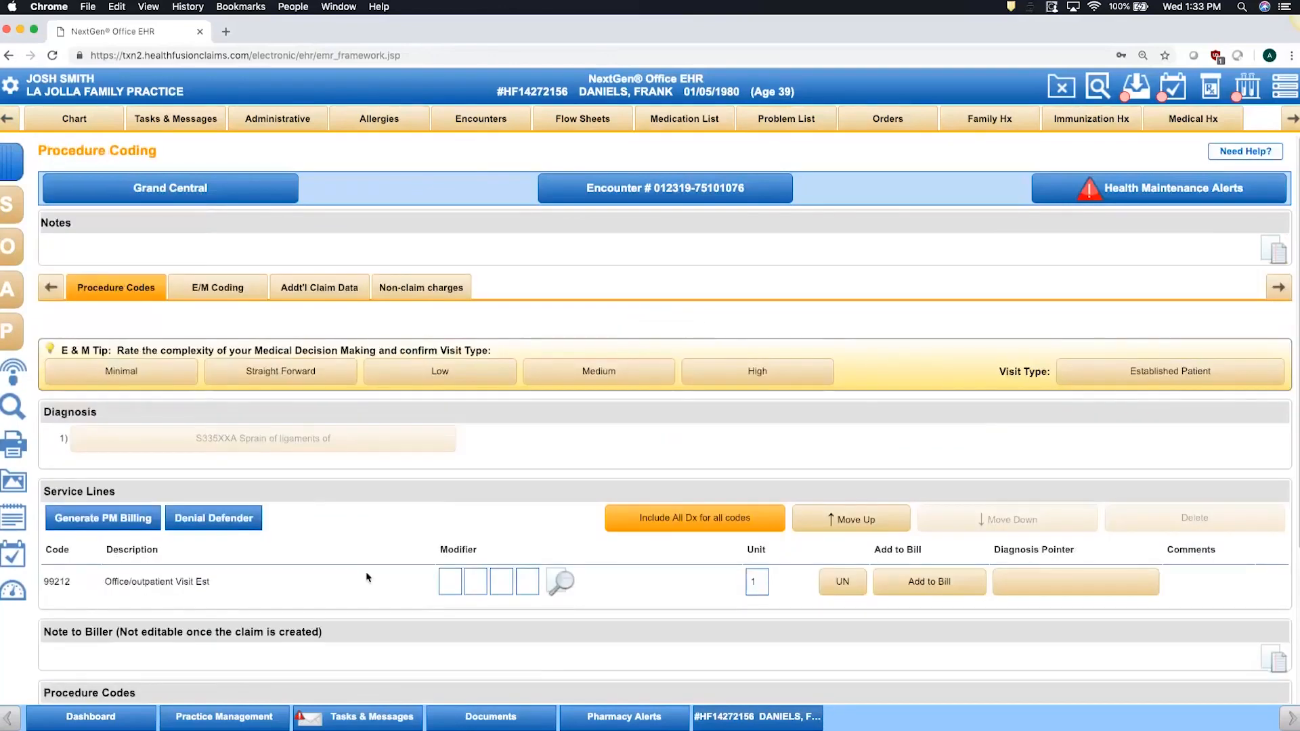
pyautogui.moveTo(356, 577)
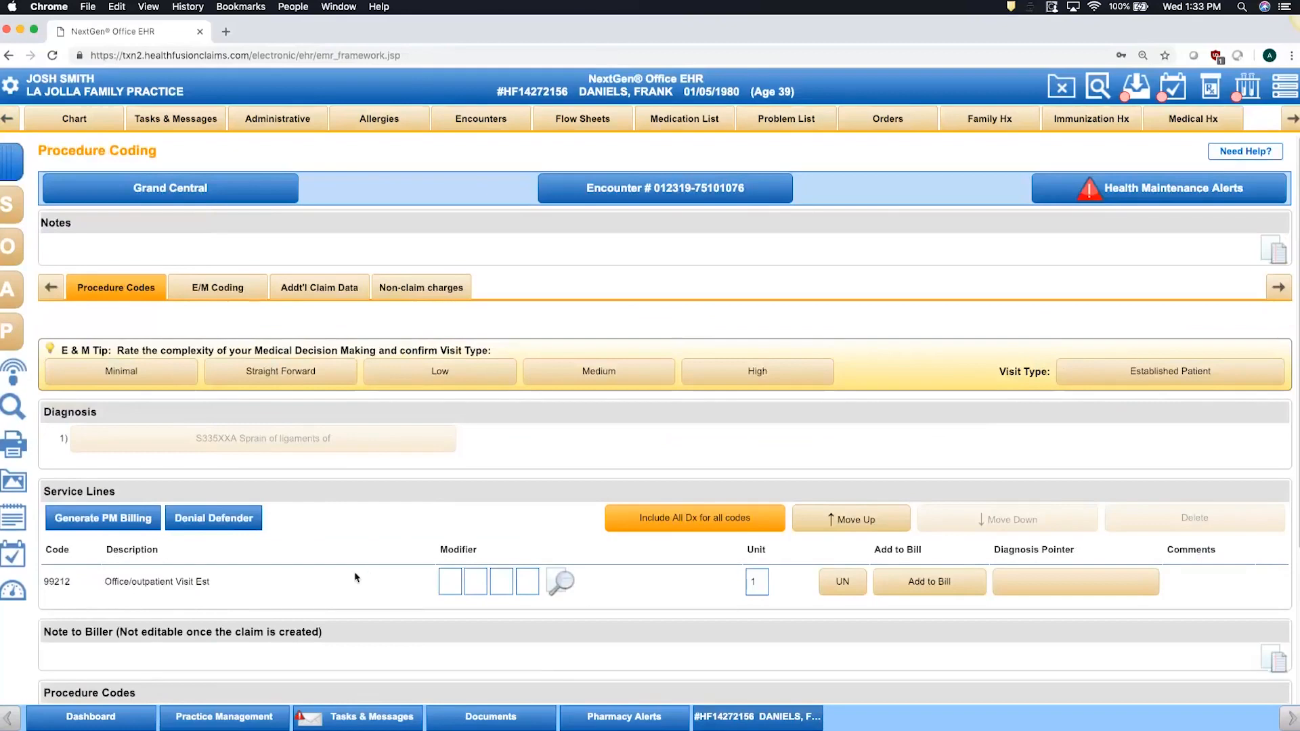
# Generate PM Billing to create a held claim from the office visit service line
pyautogui.click(103, 518)
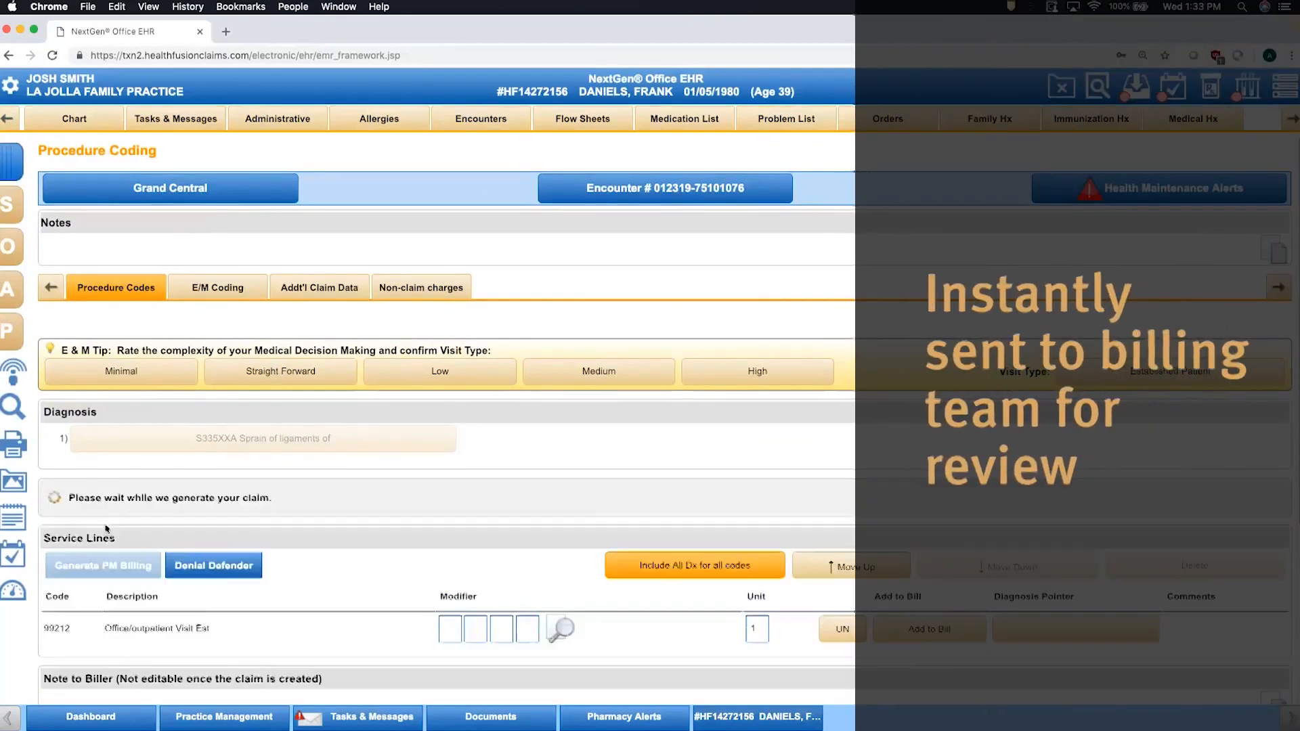
pyautogui.click(103, 565)
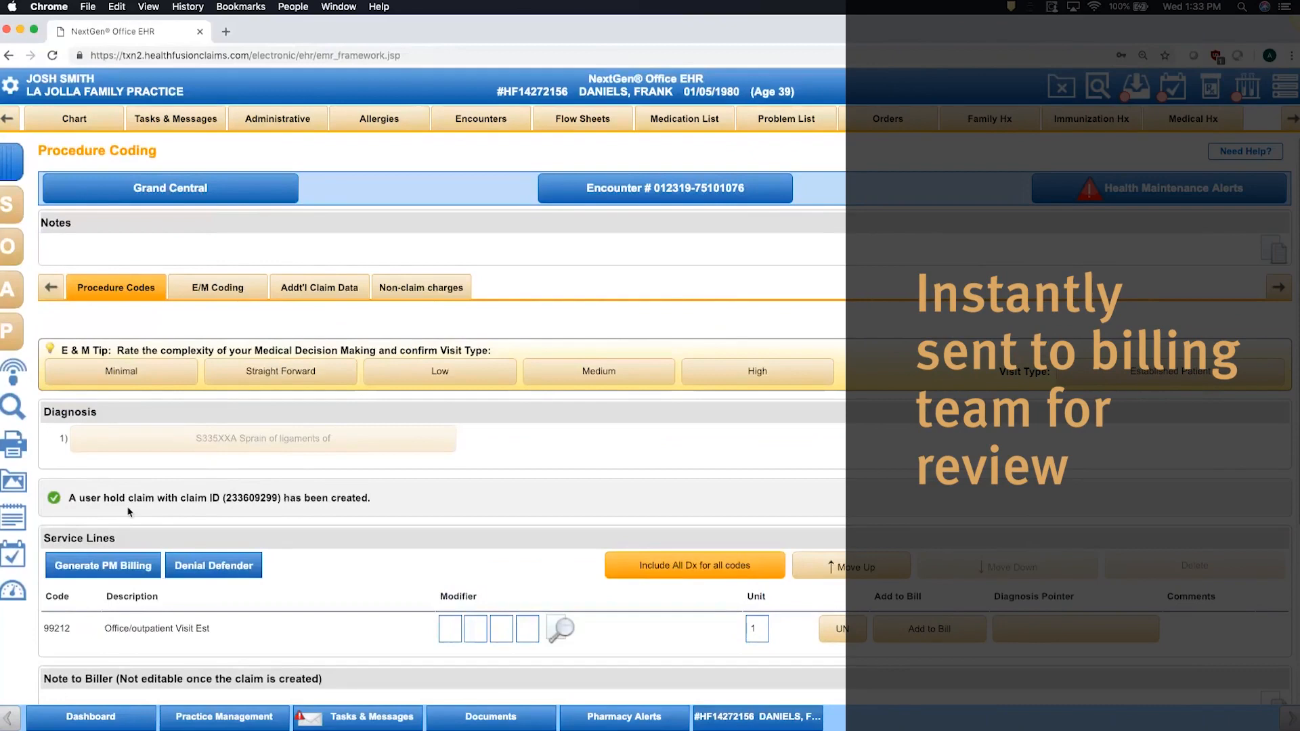
pyautogui.doubleClick(112, 499)
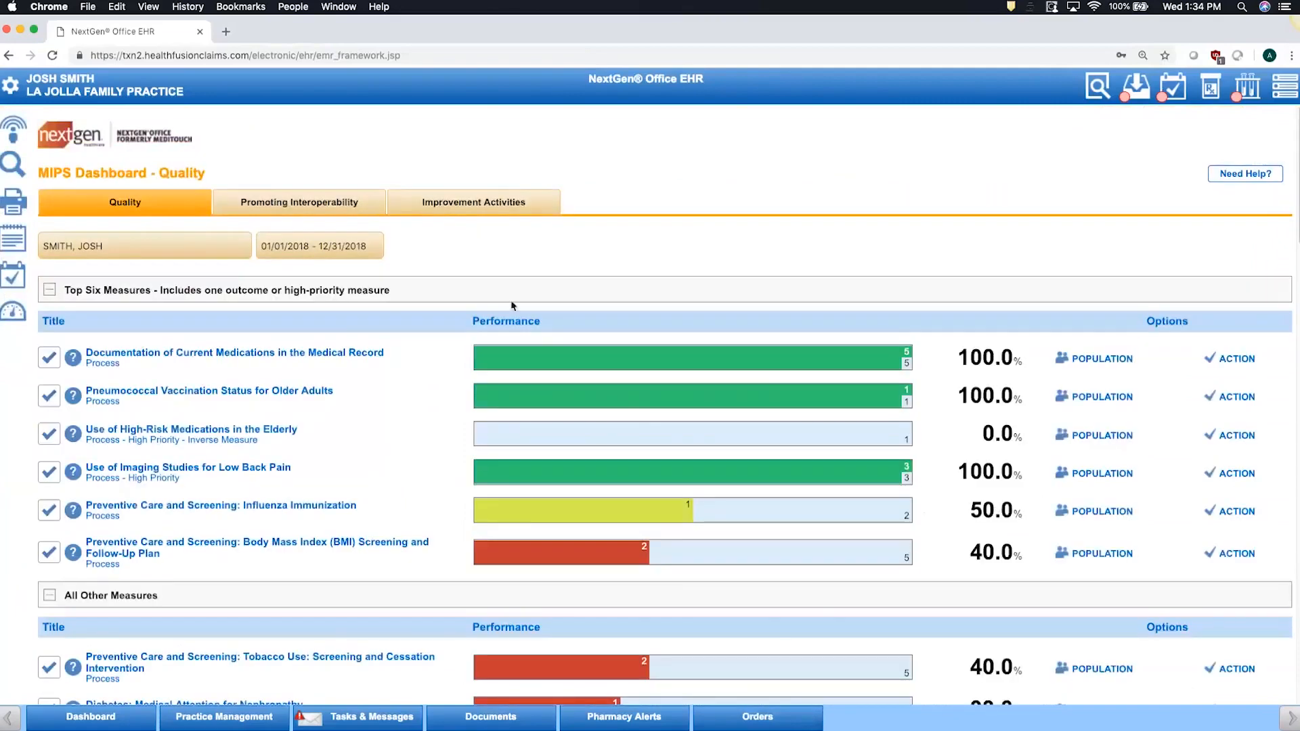
pyautogui.moveTo(536, 263)
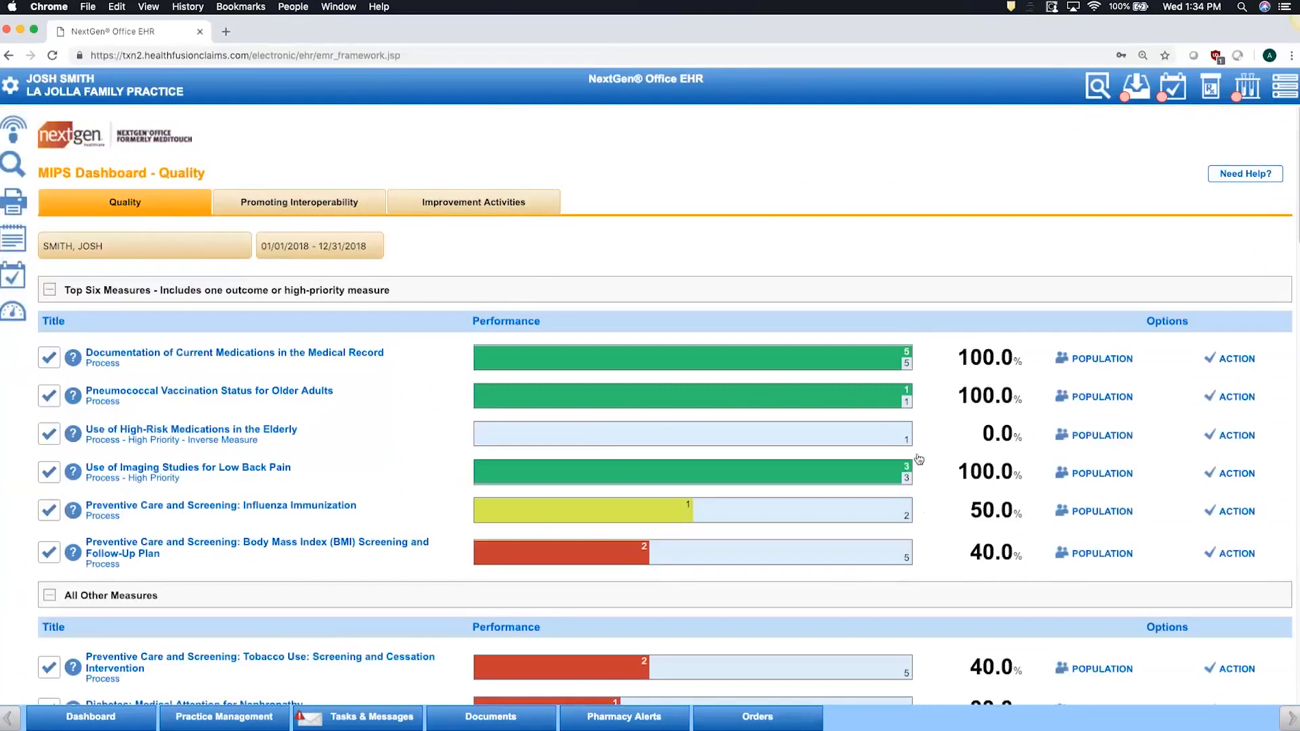
pyautogui.moveTo(998, 576)
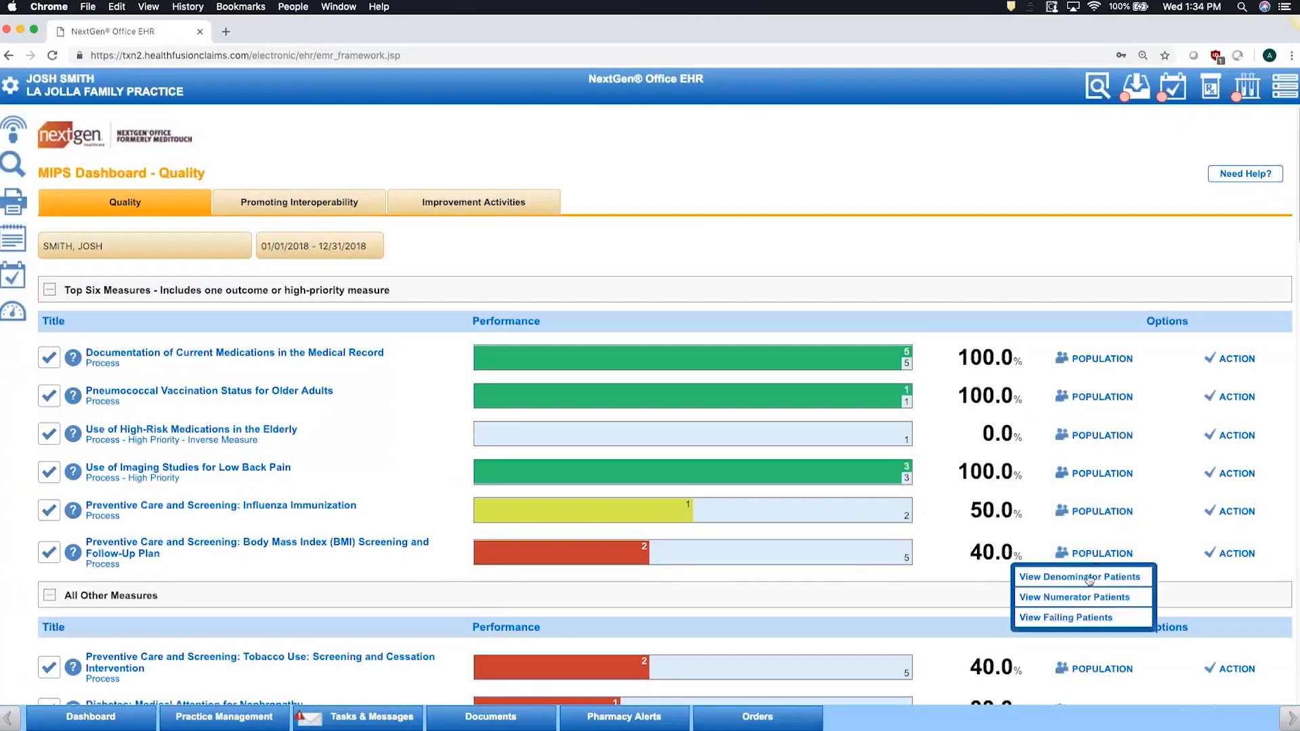
pyautogui.moveTo(1065, 623)
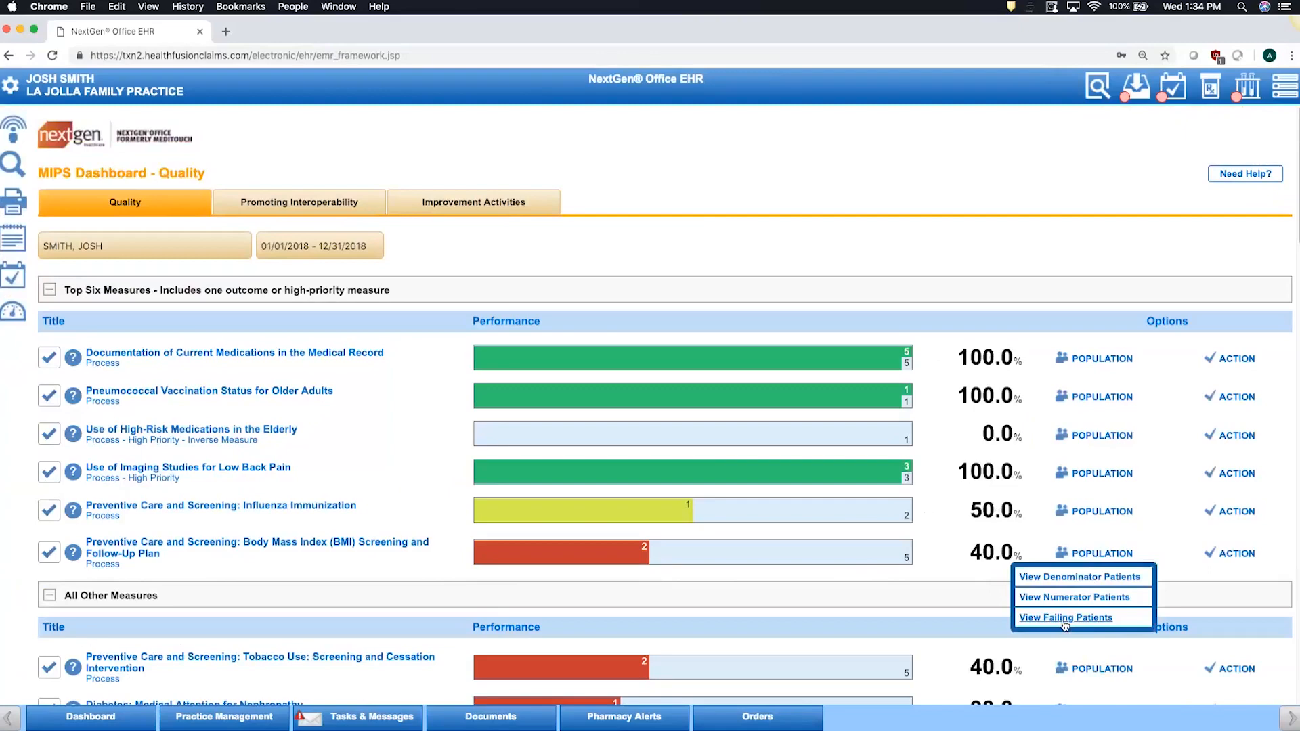
# View patients failing the BMI Screening and Follow-Up quality measure
pyautogui.click(290, 32)
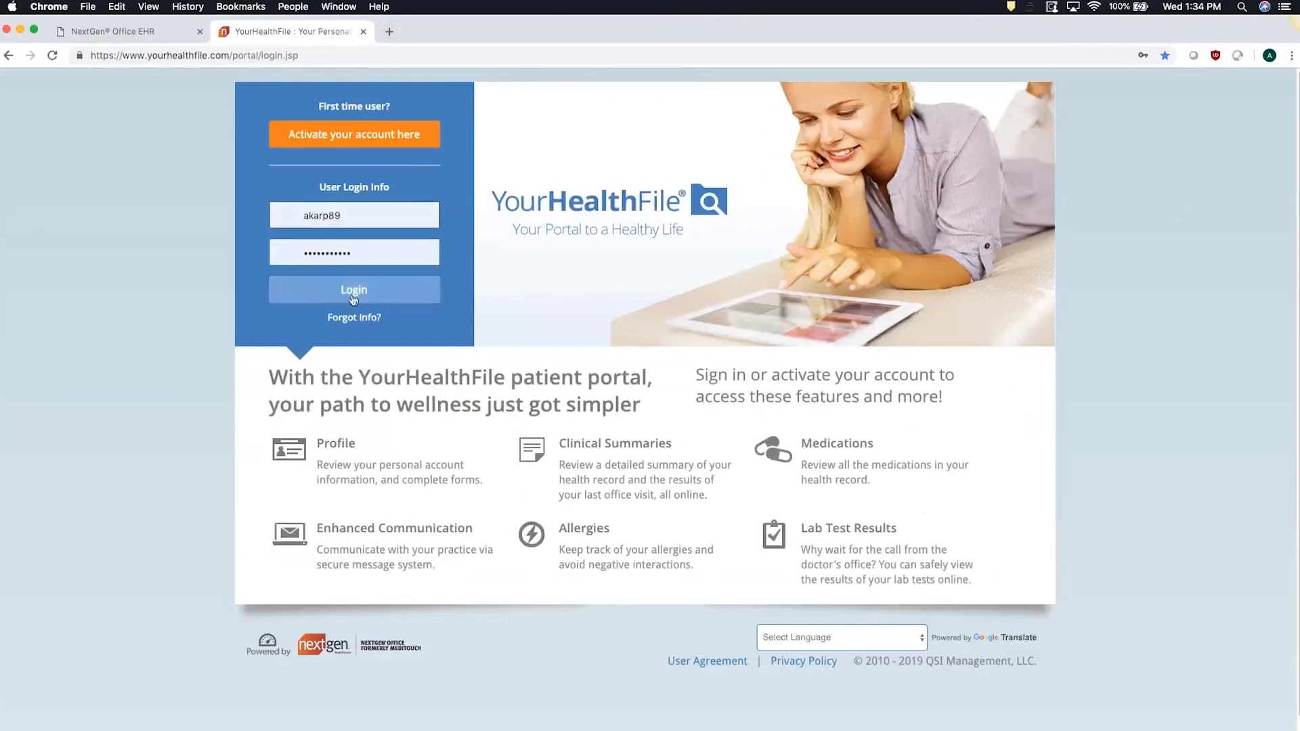
# Log in to YourHealthFile and select the Appointment Check-in tile
pyautogui.click(354, 289)
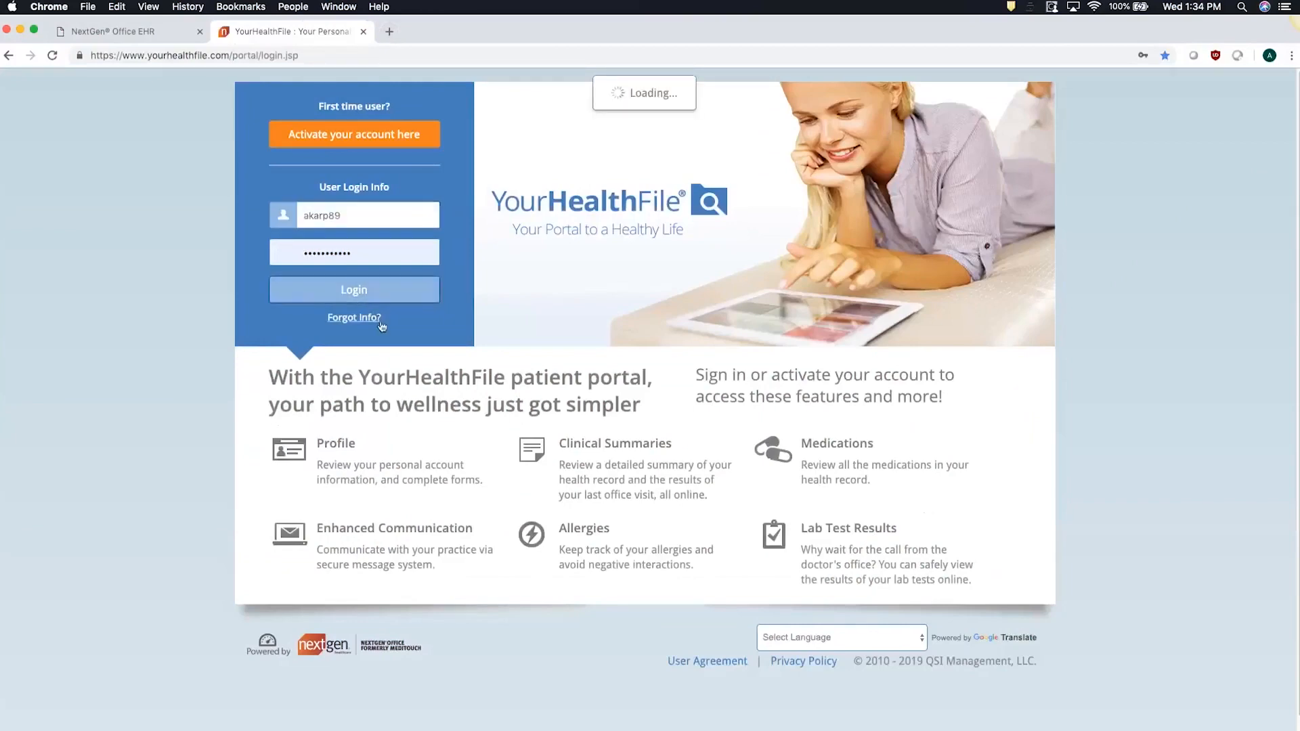
pyautogui.moveTo(392, 336)
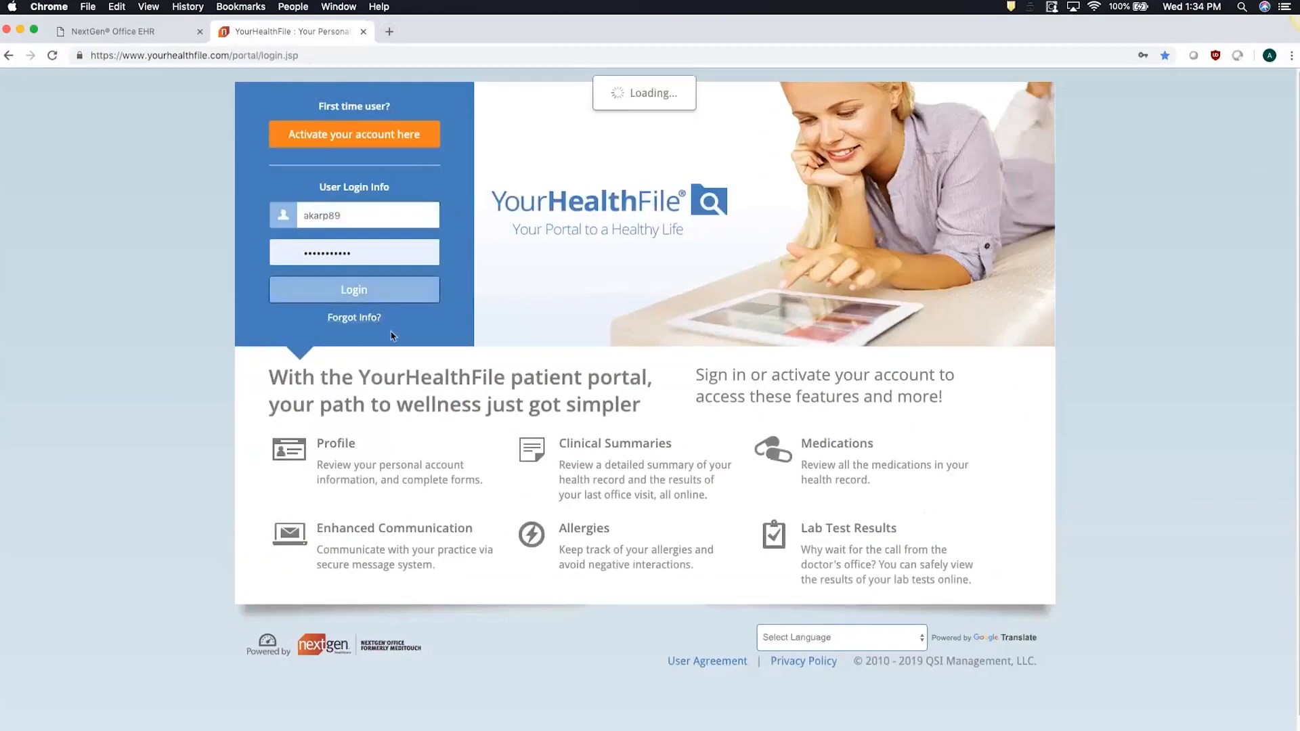
pyautogui.click(354, 290)
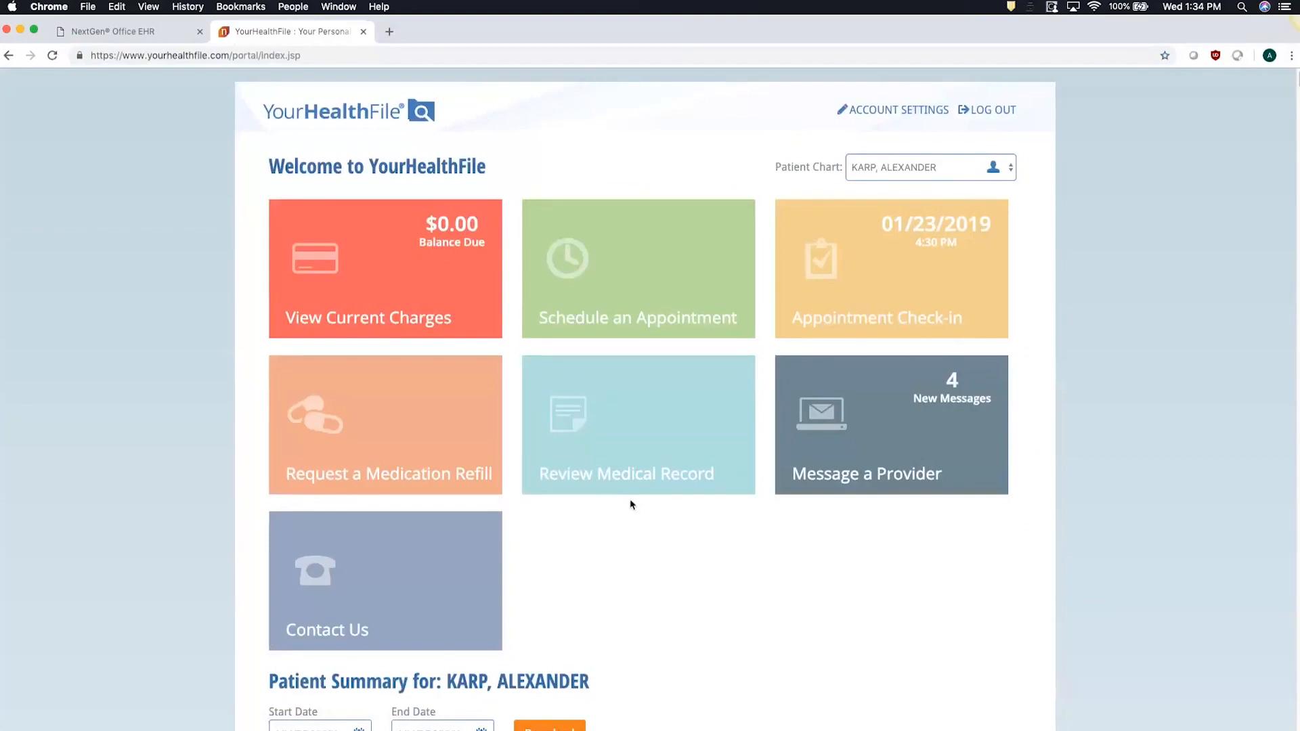
pyautogui.moveTo(886, 300)
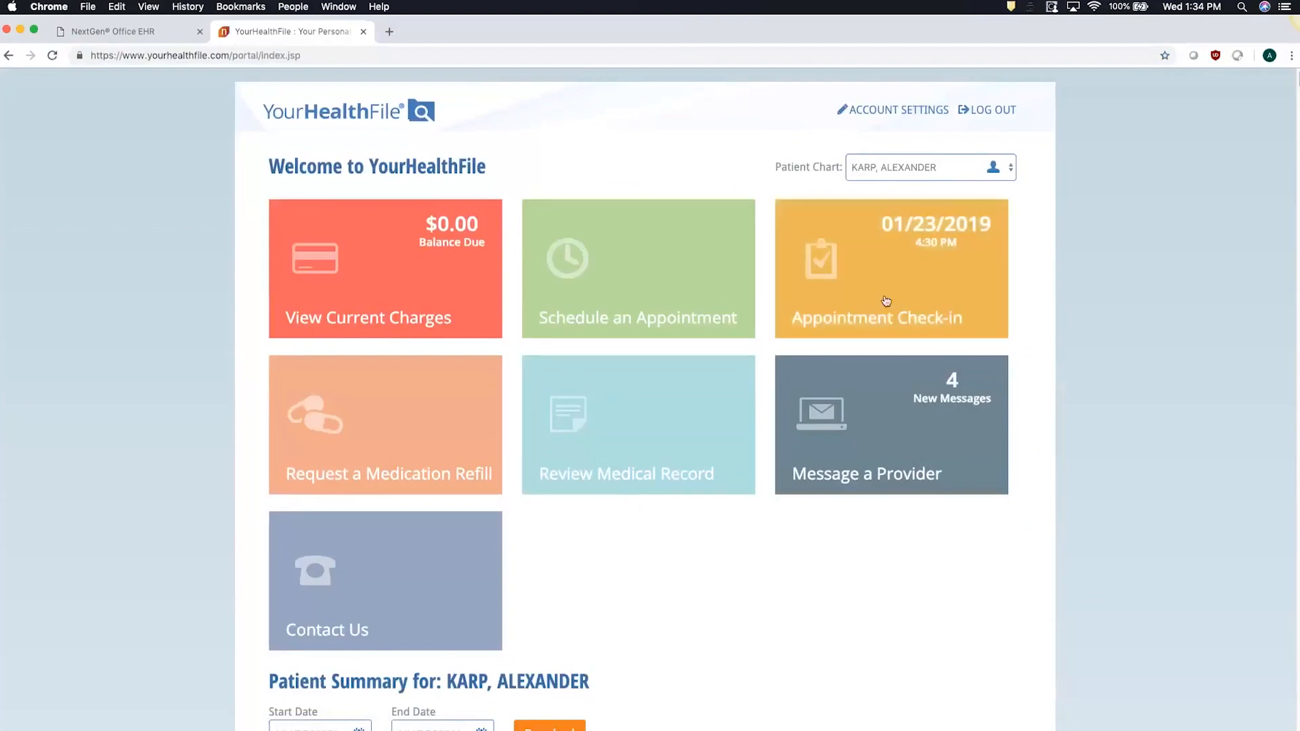
pyautogui.click(891, 286)
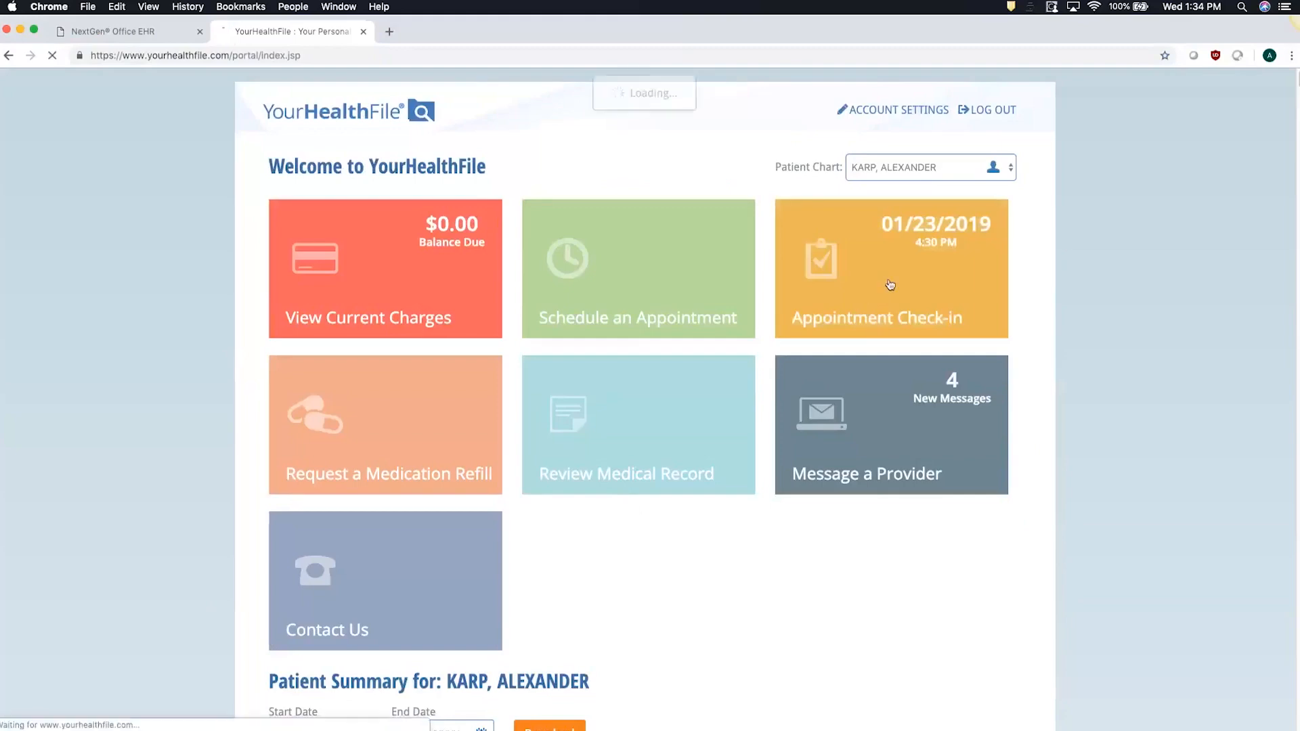
# Open Appointment Check-in and scroll through its seventeen check-in process steps
pyautogui.click(890, 269)
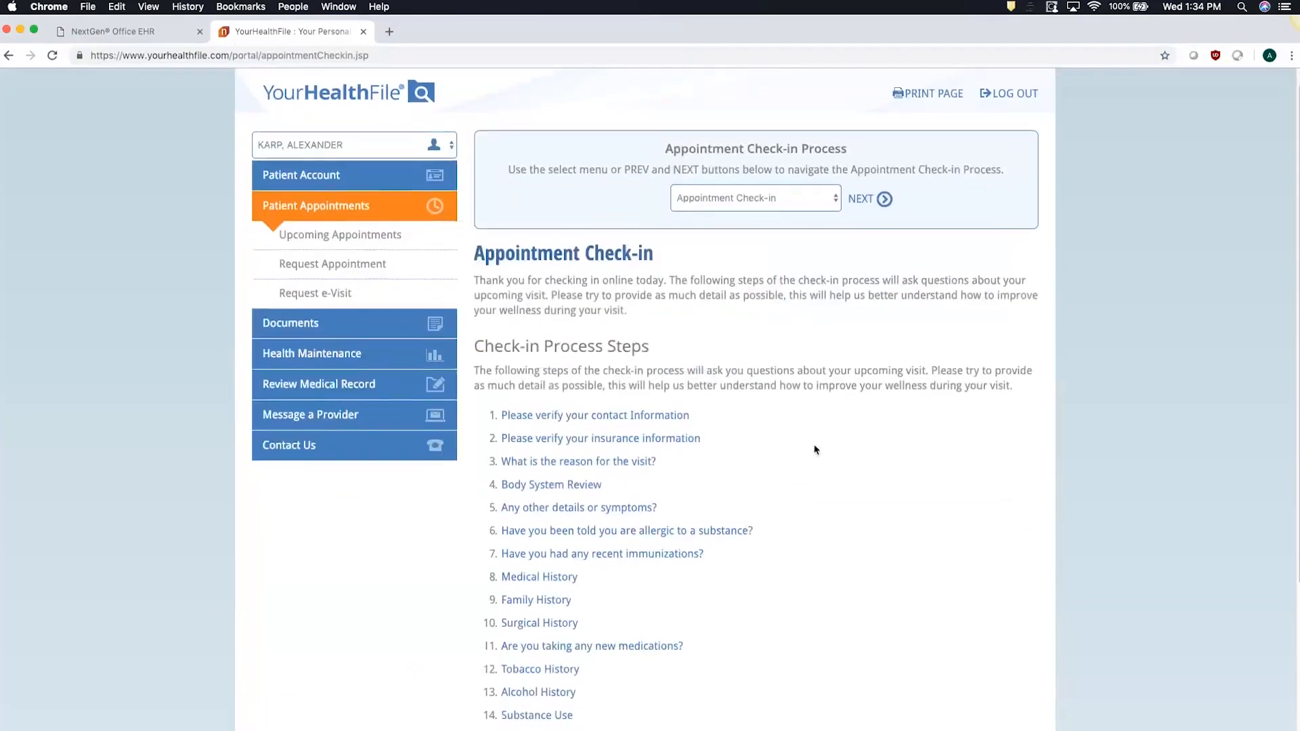
pyautogui.scroll(-3)
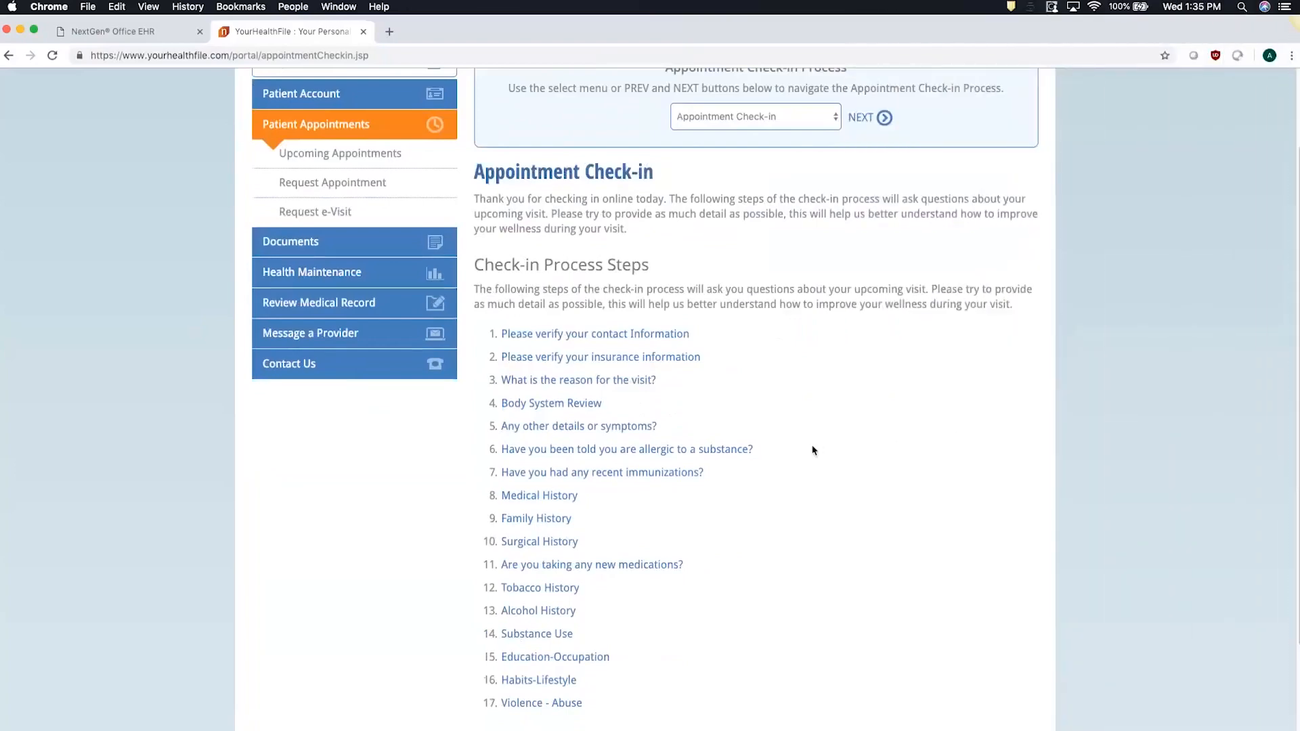
pyautogui.click(124, 32)
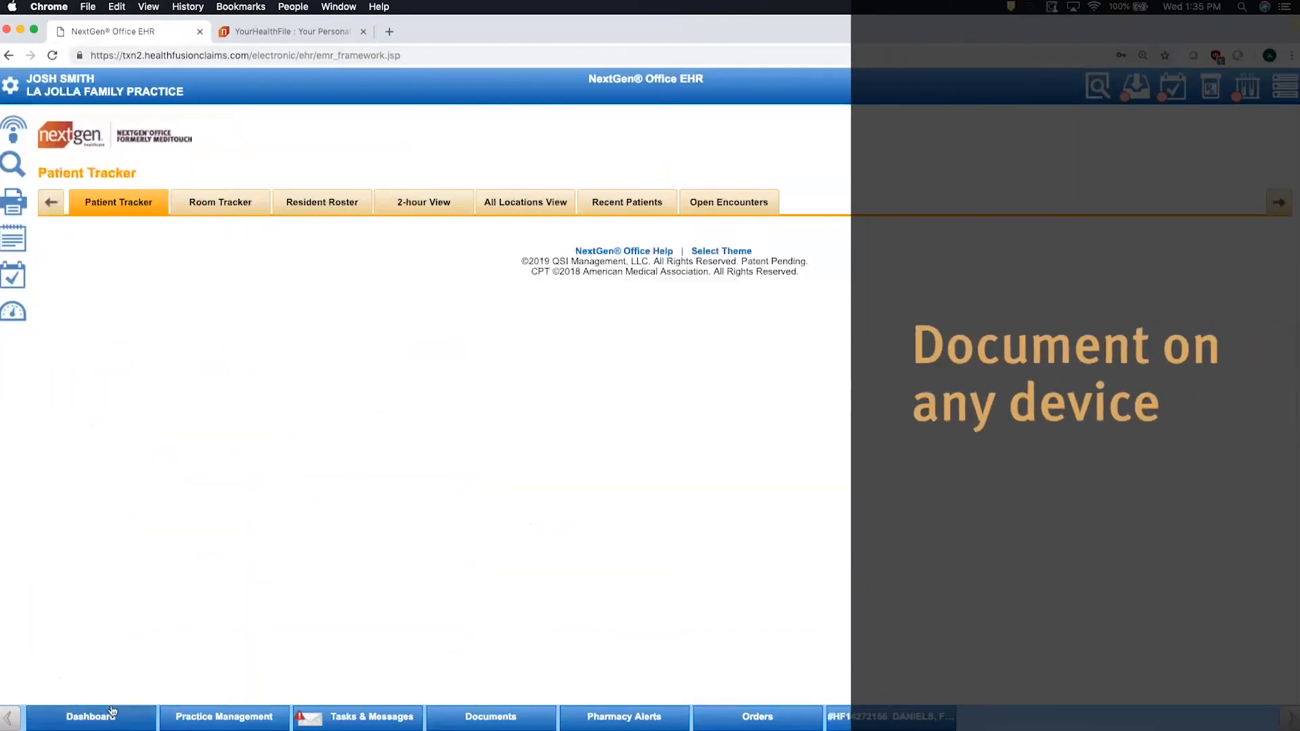
# Reopen the patient's encounter at its Chief Complaint screen showing Back Pain – Lower Region
pyautogui.click(118, 202)
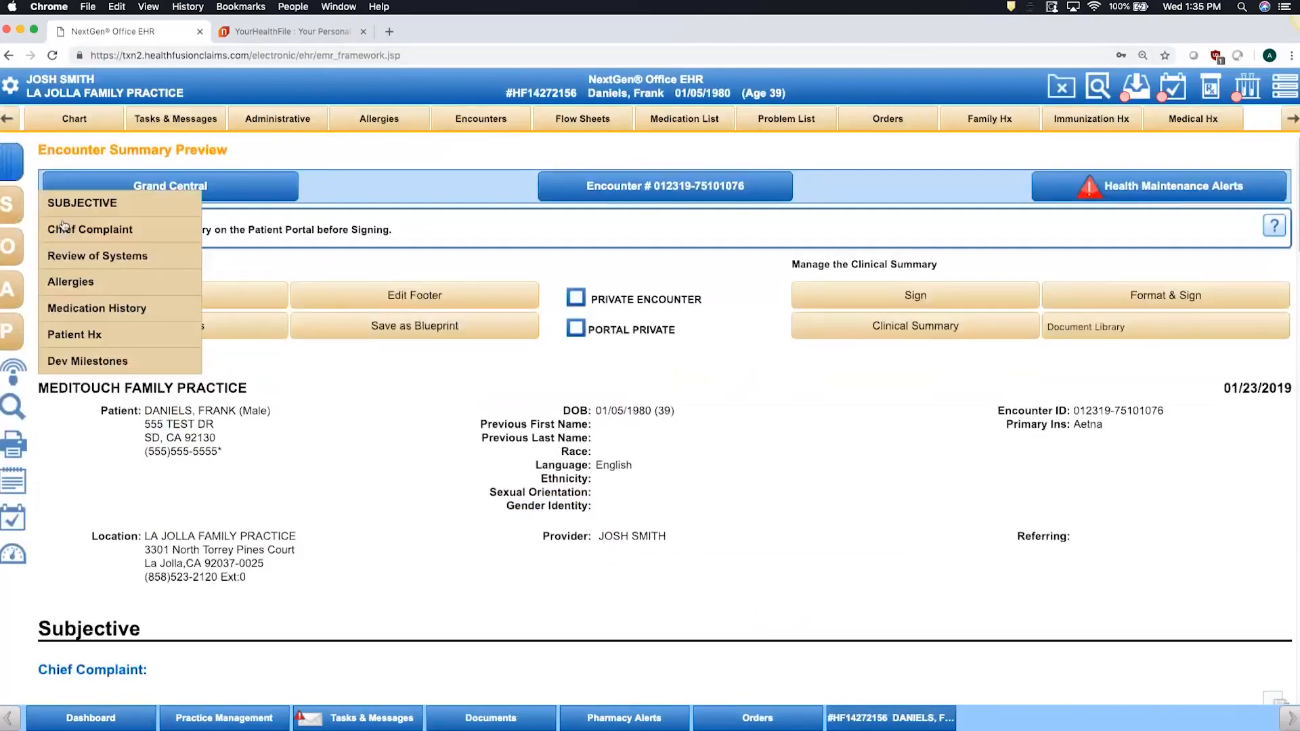
pyautogui.click(90, 228)
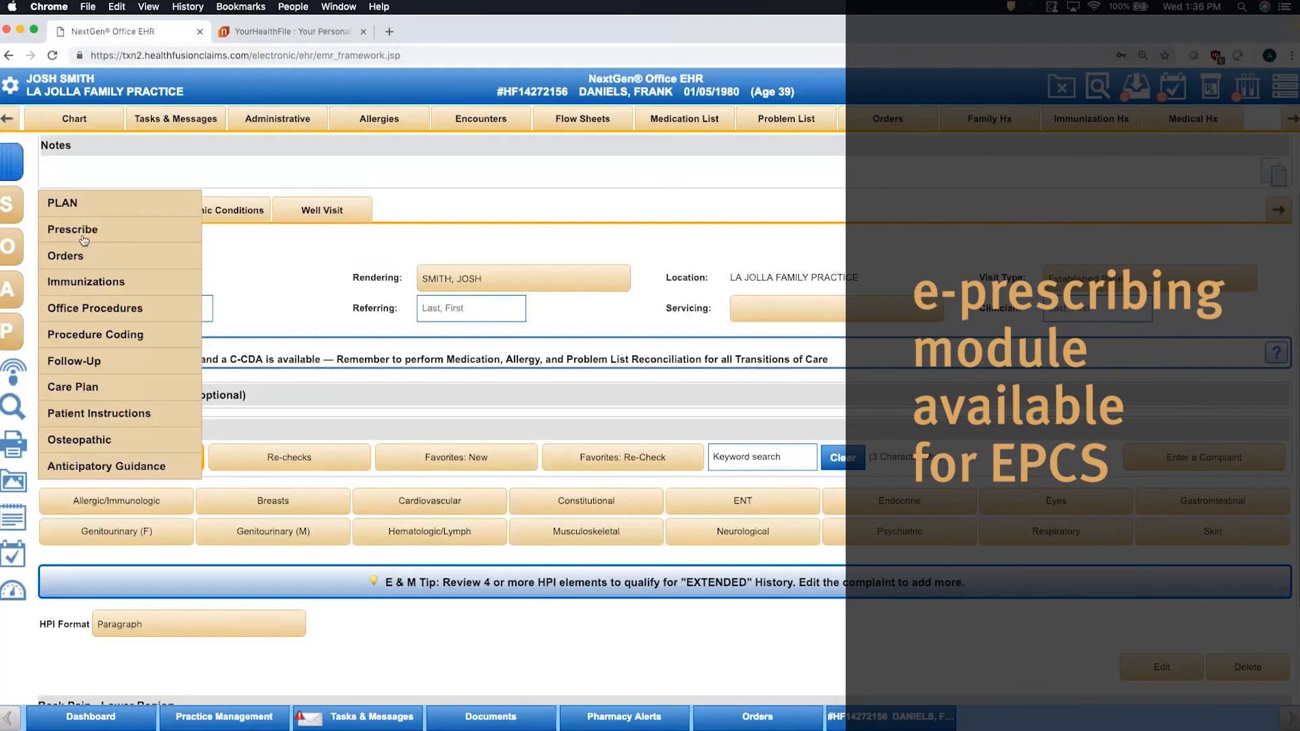
# Open the encounter's Office Procedures screen from the Plan menu
pyautogui.click(65, 255)
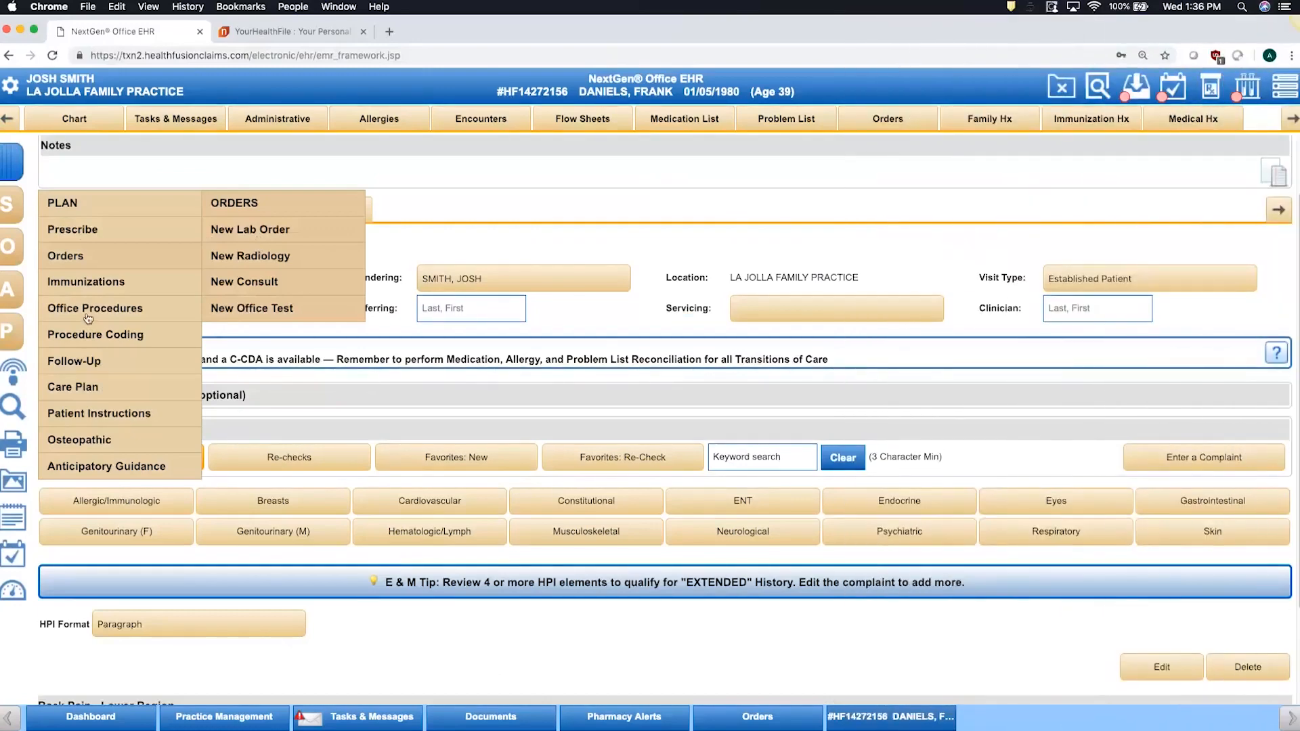
pyautogui.click(95, 308)
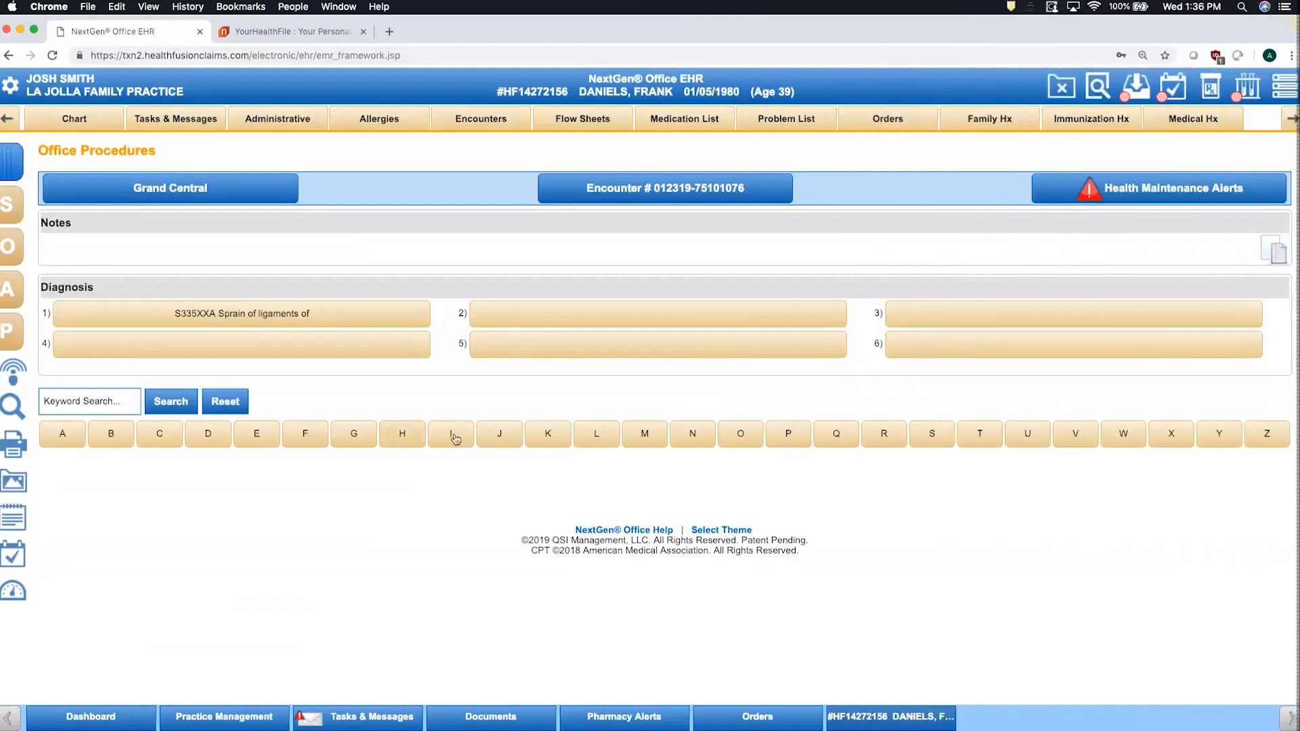
# Pick Injection/Aspiration from the I procedures list and review its procedure form
pyautogui.click(451, 434)
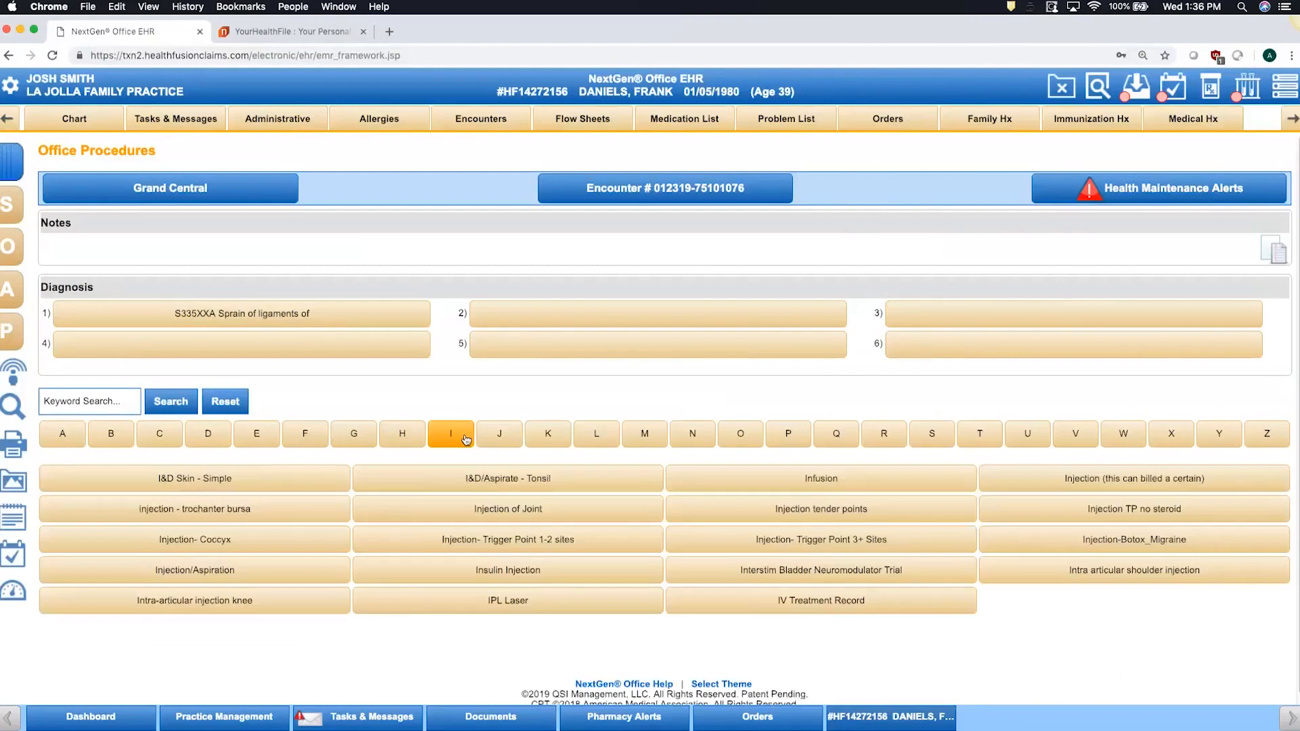
pyautogui.click(194, 570)
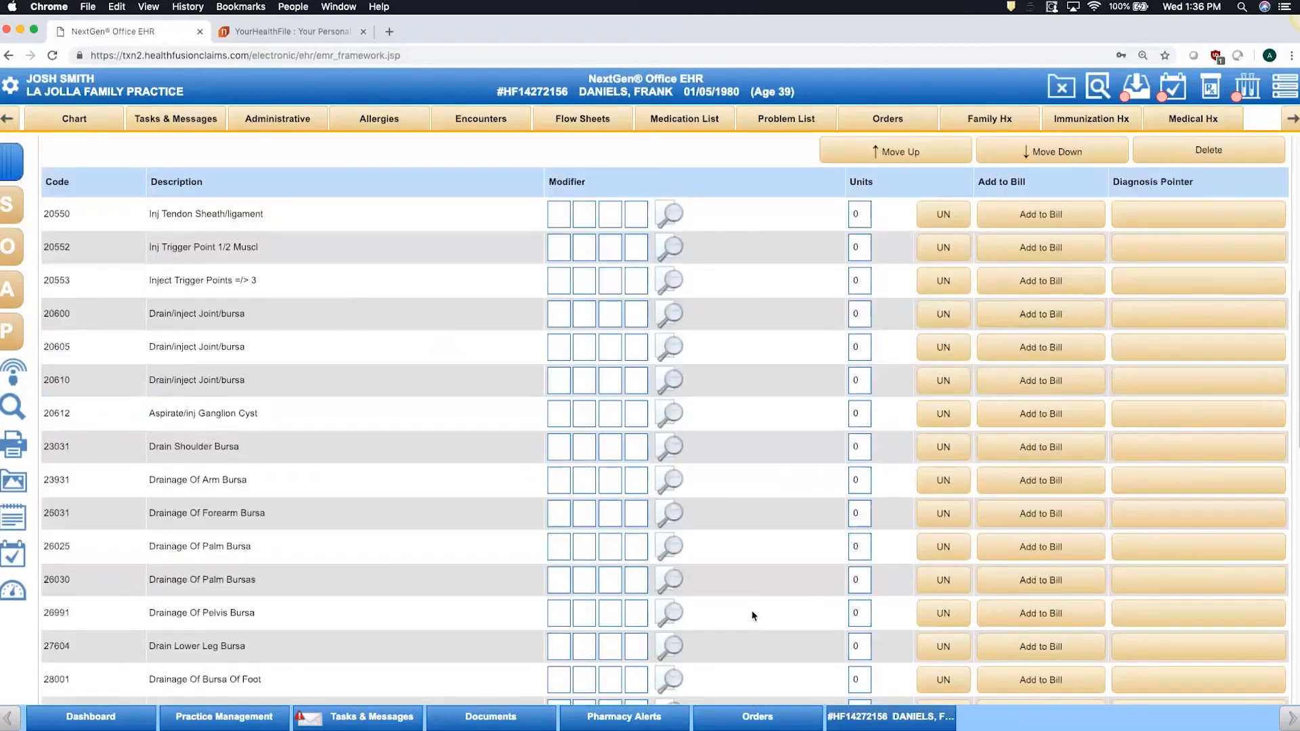
pyautogui.scroll(-3)
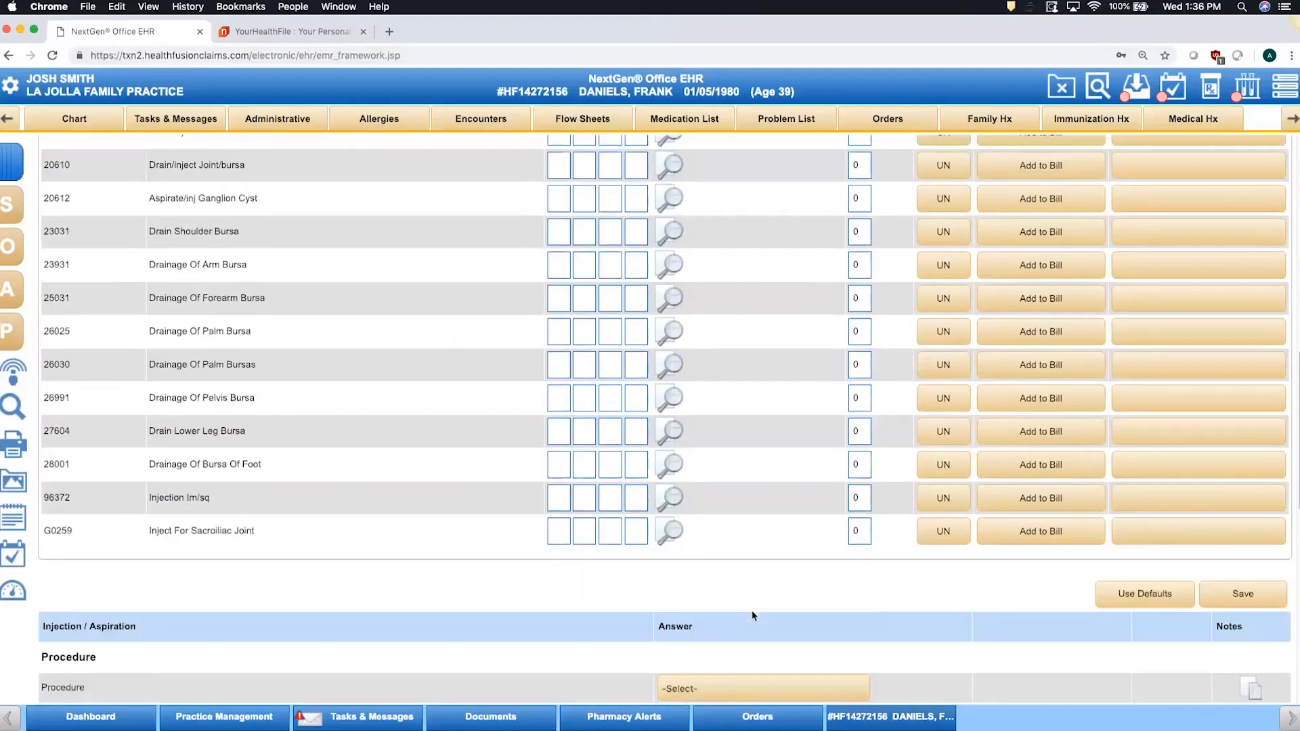
pyautogui.scroll(-3)
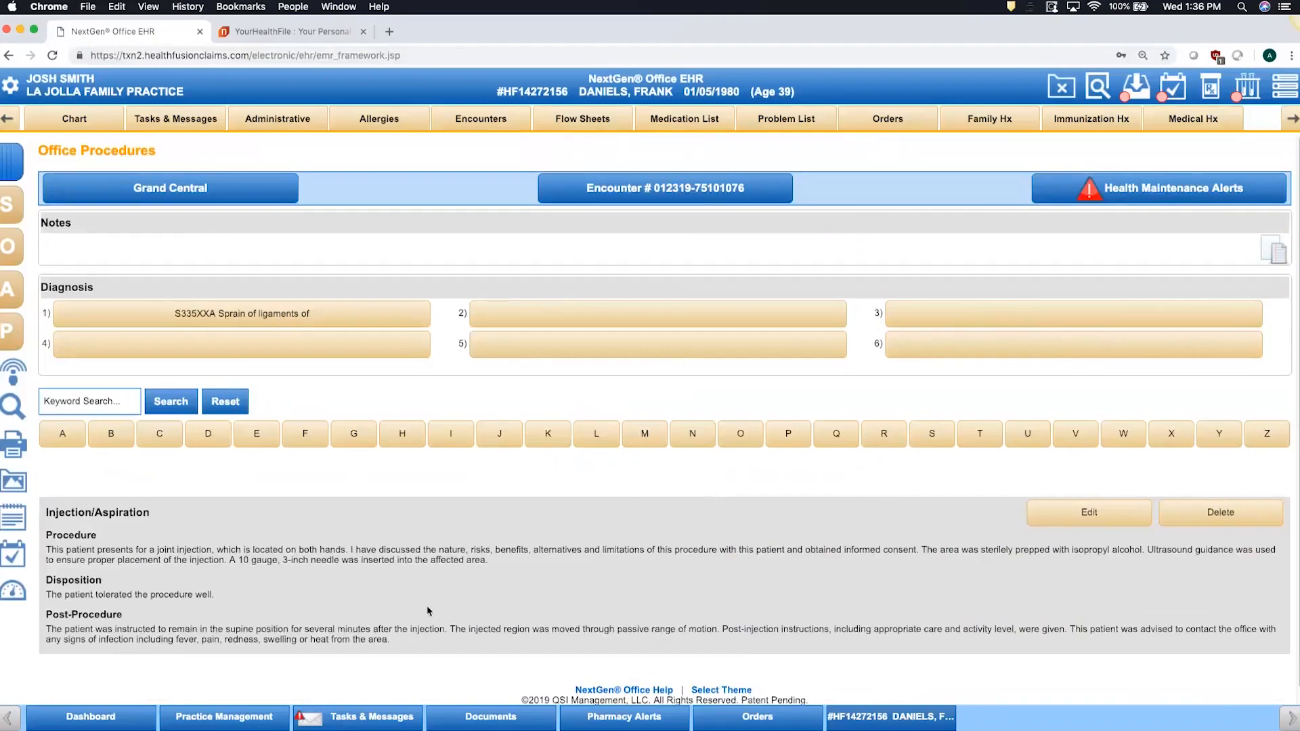
pyautogui.moveTo(423, 611)
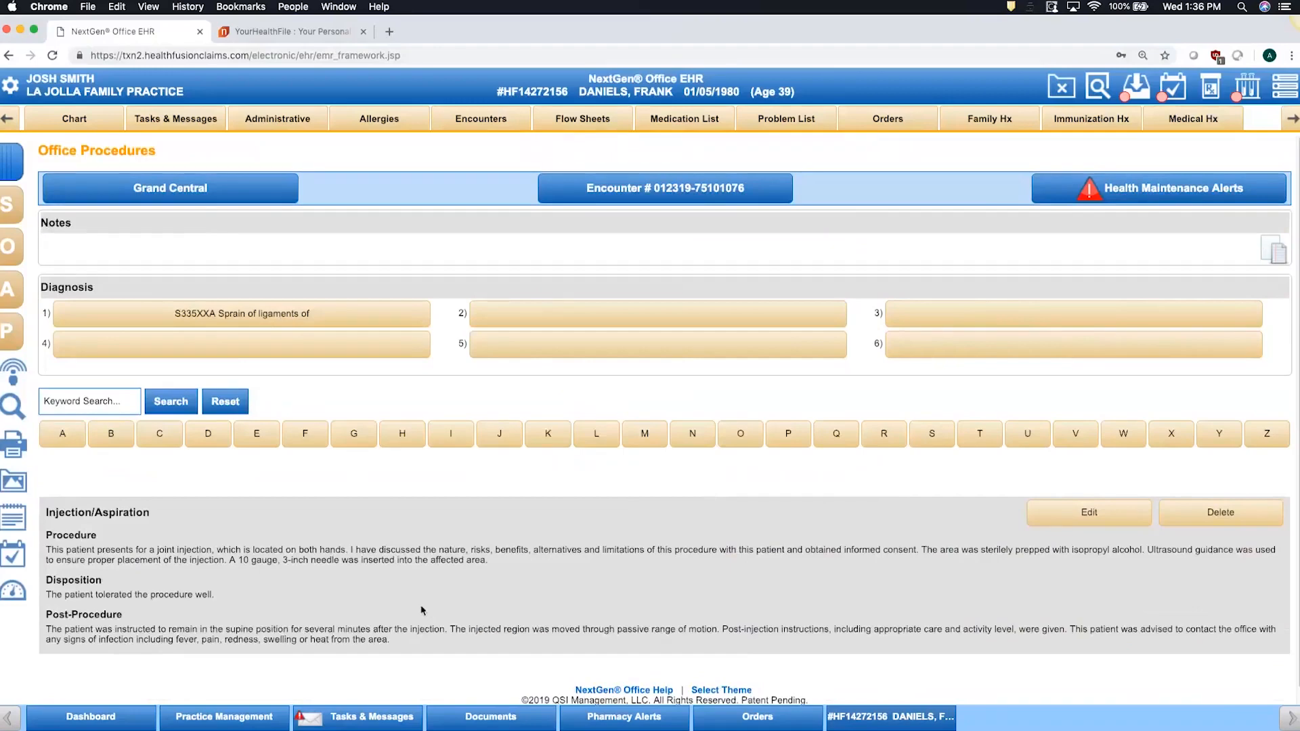